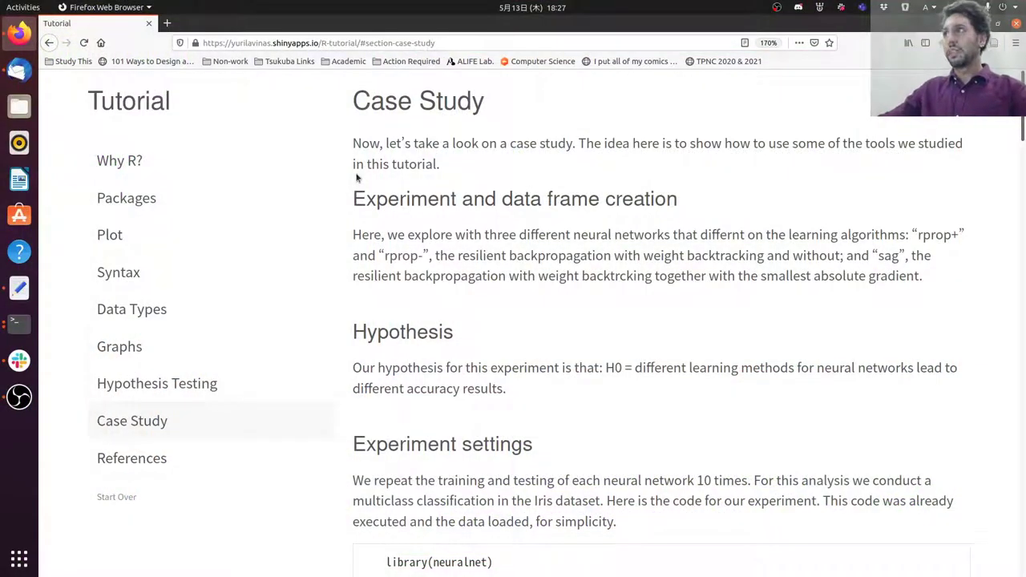
- Highlight the hypothesis phrases: reusing tools, rprop-, resilient backpropagation, weight backtracking, smallest gradient
drag(579, 143, 439, 163)
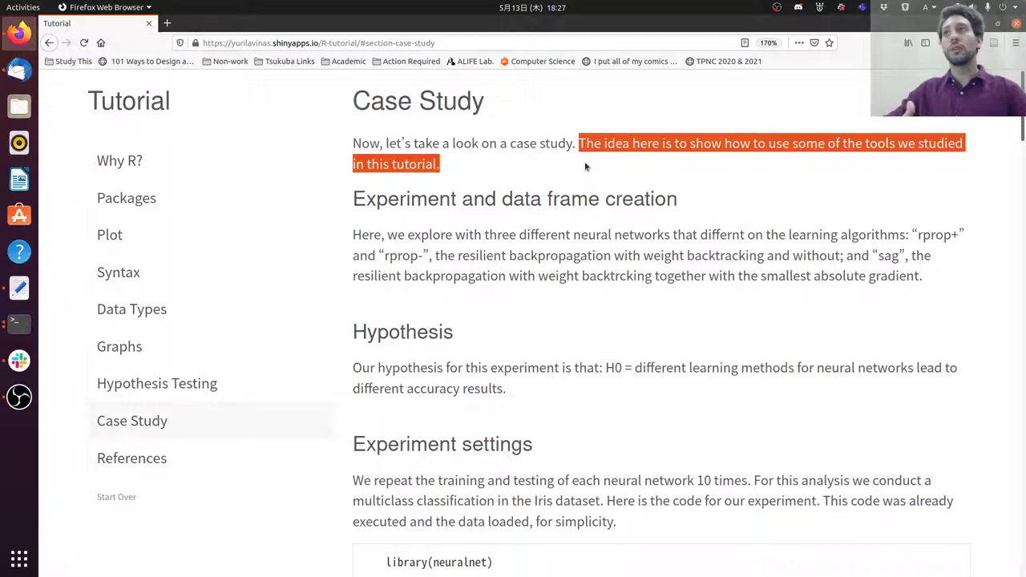
mouse_move(589, 169)
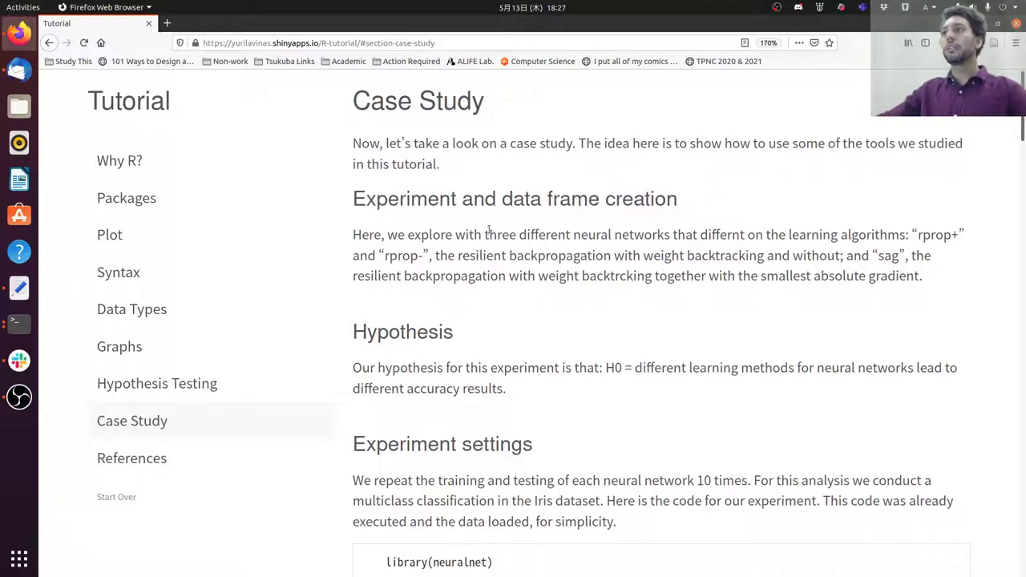
drag(484, 234, 664, 234)
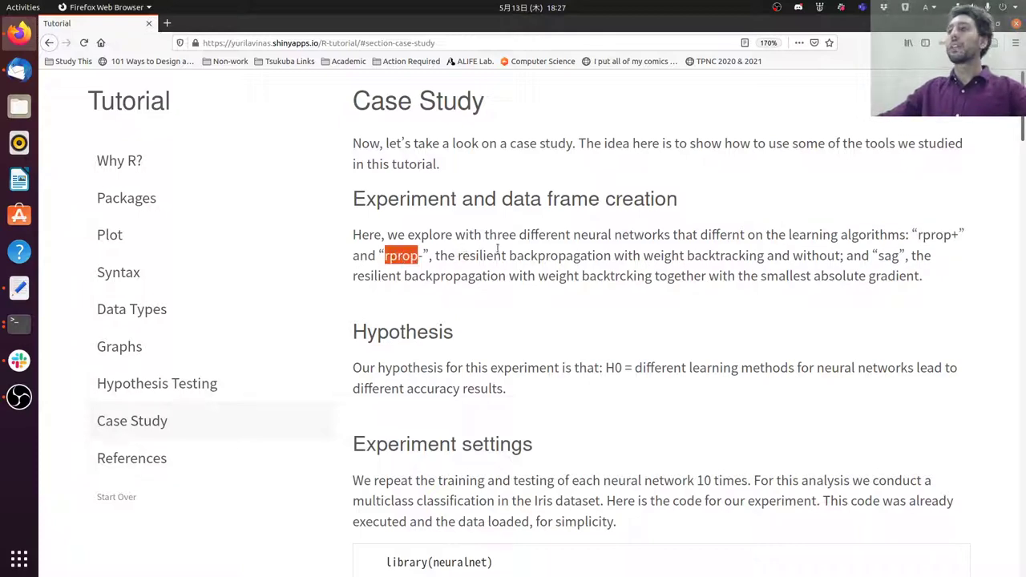
double_click(559, 255)
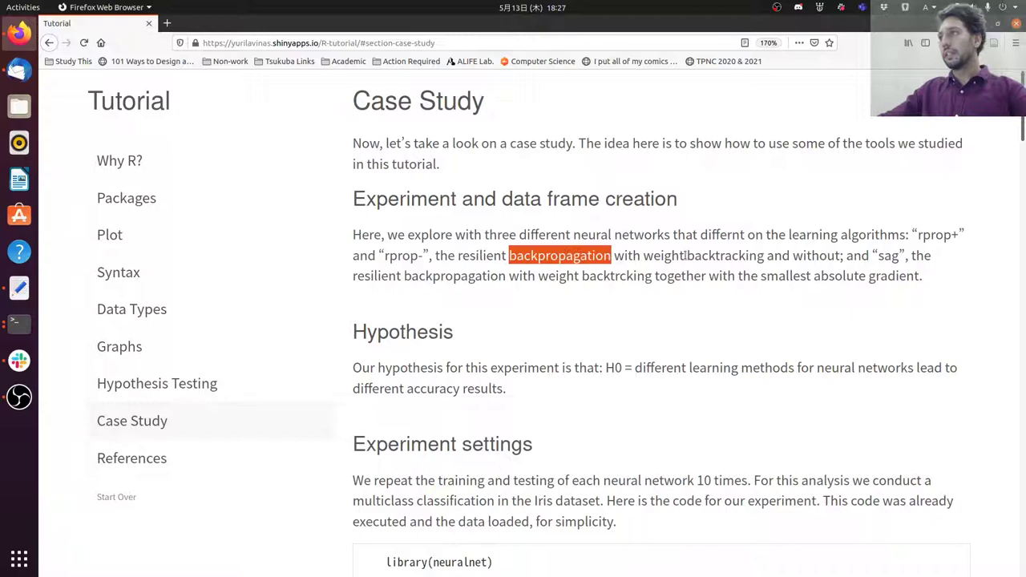
click(660, 255)
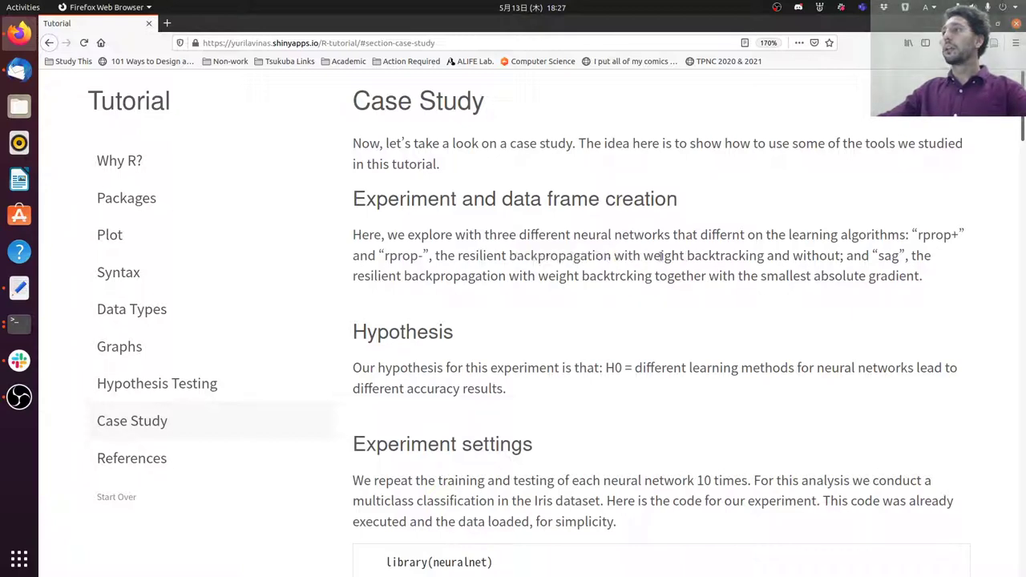
double_click(725, 255)
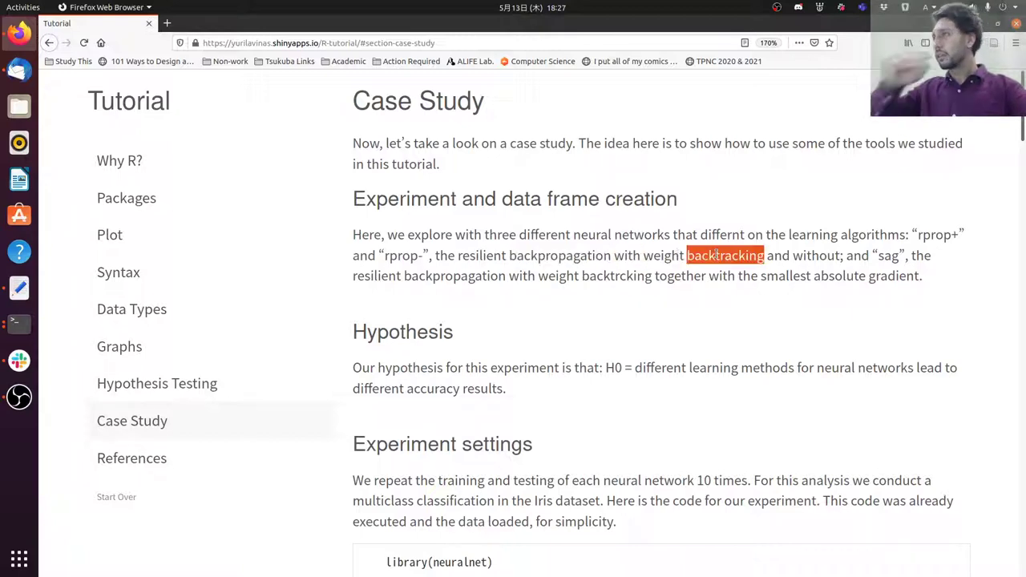
click(725, 255)
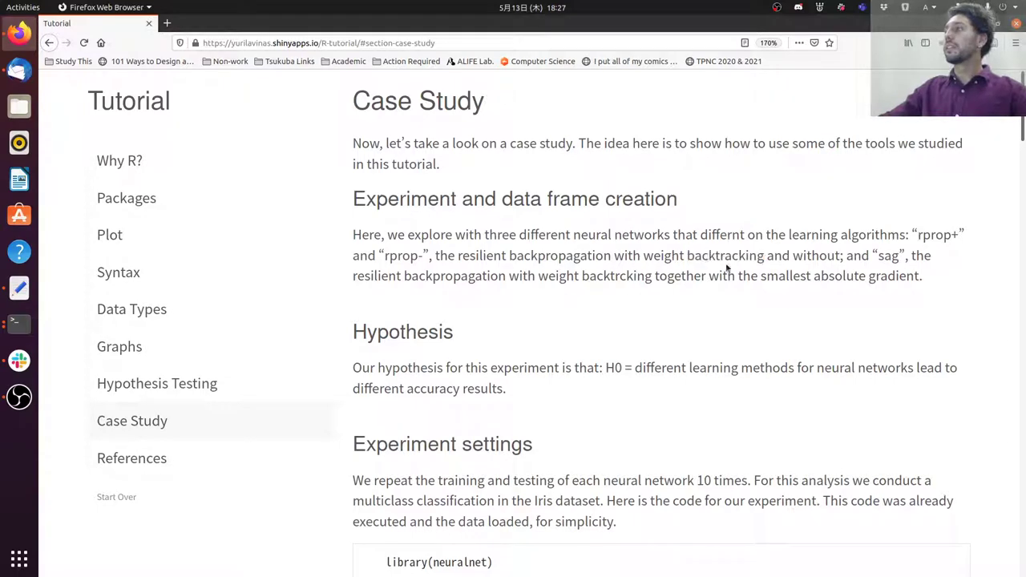
drag(633, 255, 782, 254)
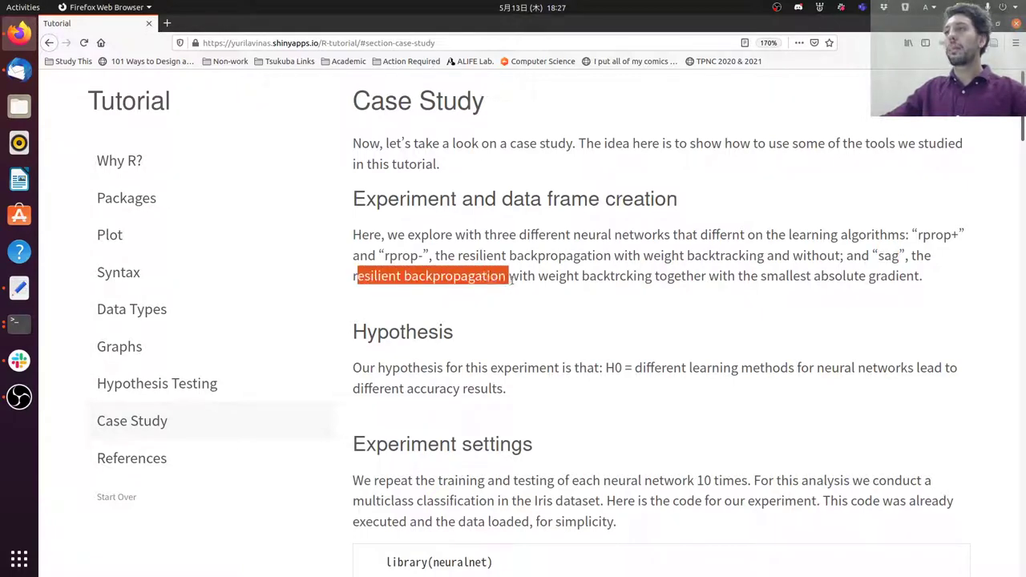
drag(507, 275, 651, 275)
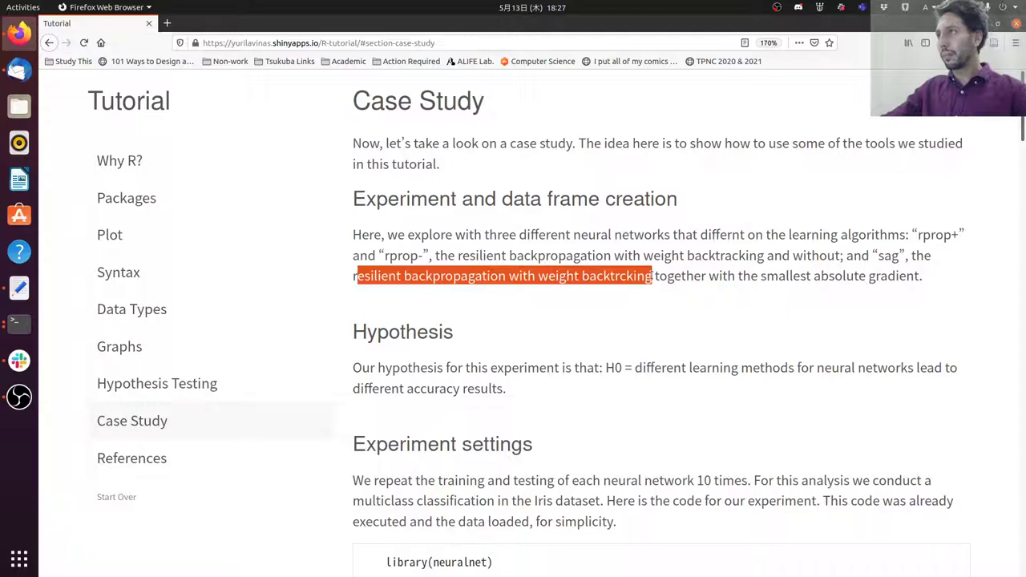
drag(652, 275, 841, 275)
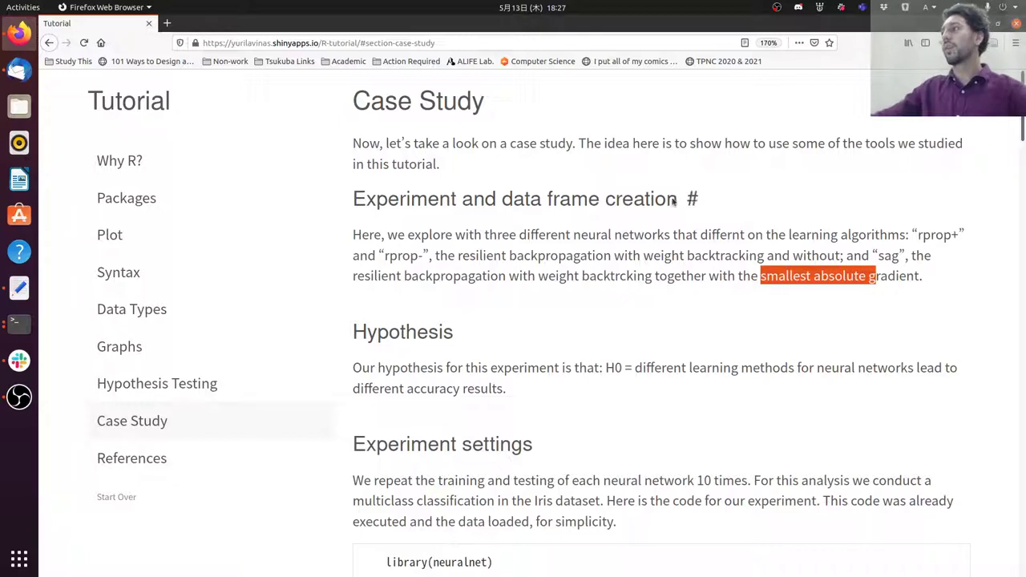
mouse_move(713, 213)
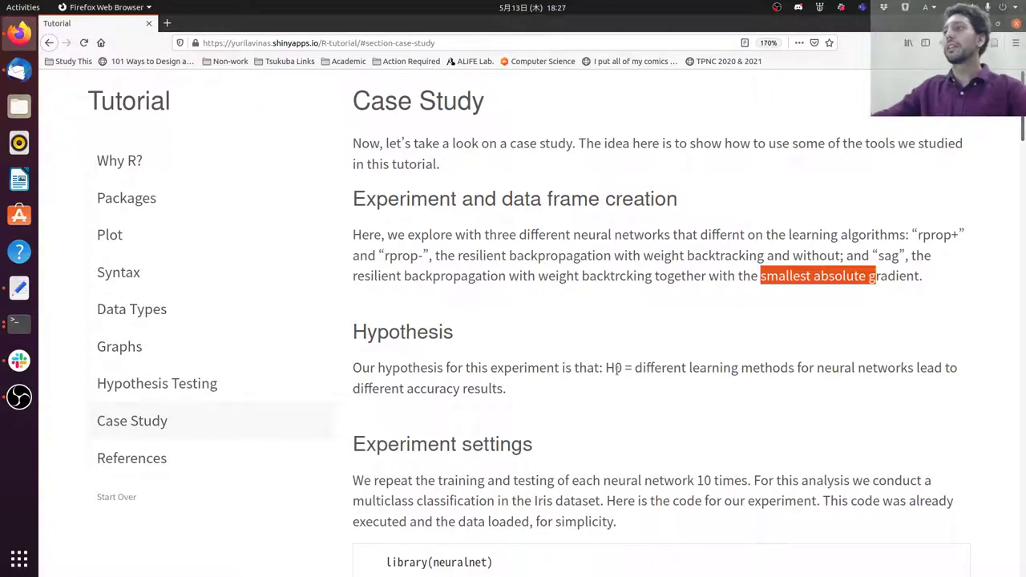
mouse_move(558, 360)
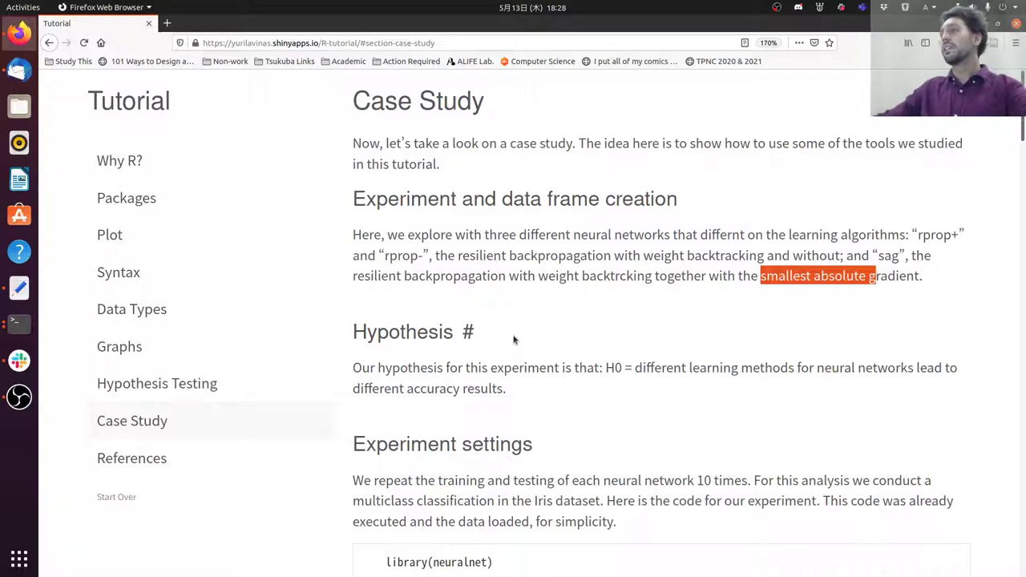
- Highlight the Experiment settings heading, 'multiclass classification' and the already-loaded data note
scroll(down, 3)
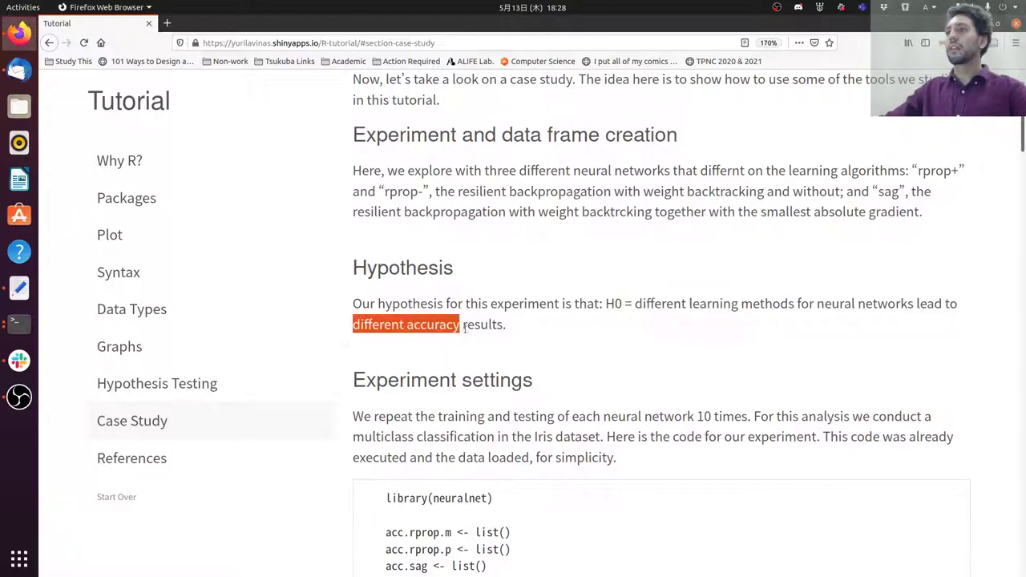
scroll(down, 3)
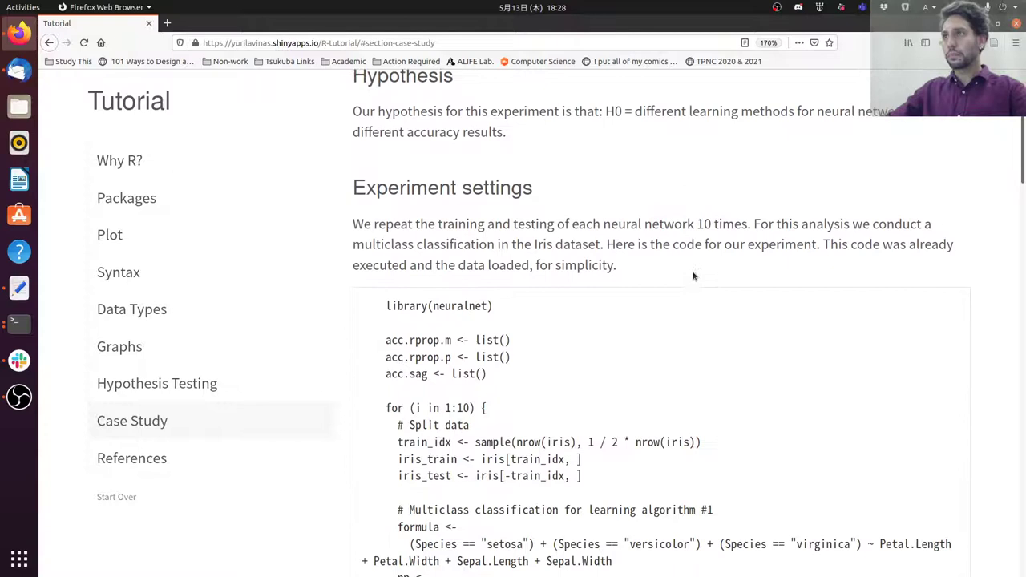
scroll(down, 3)
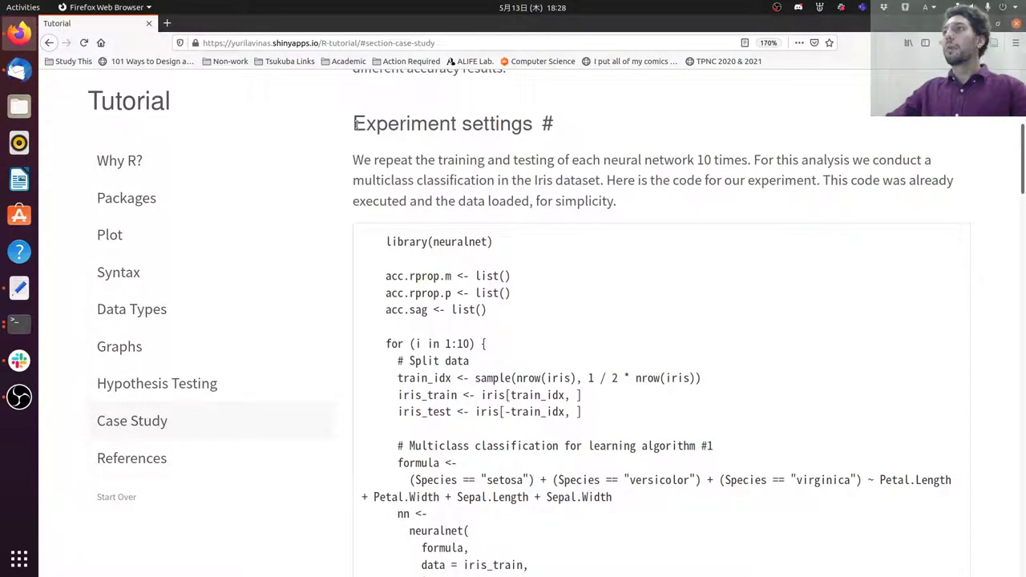
double_click(442, 124)
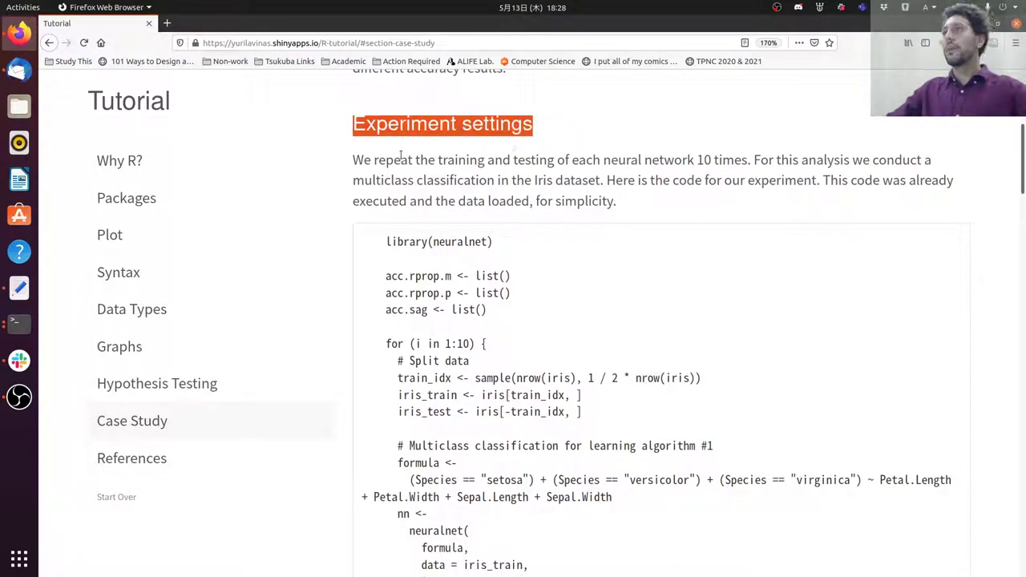
drag(400, 160, 742, 160)
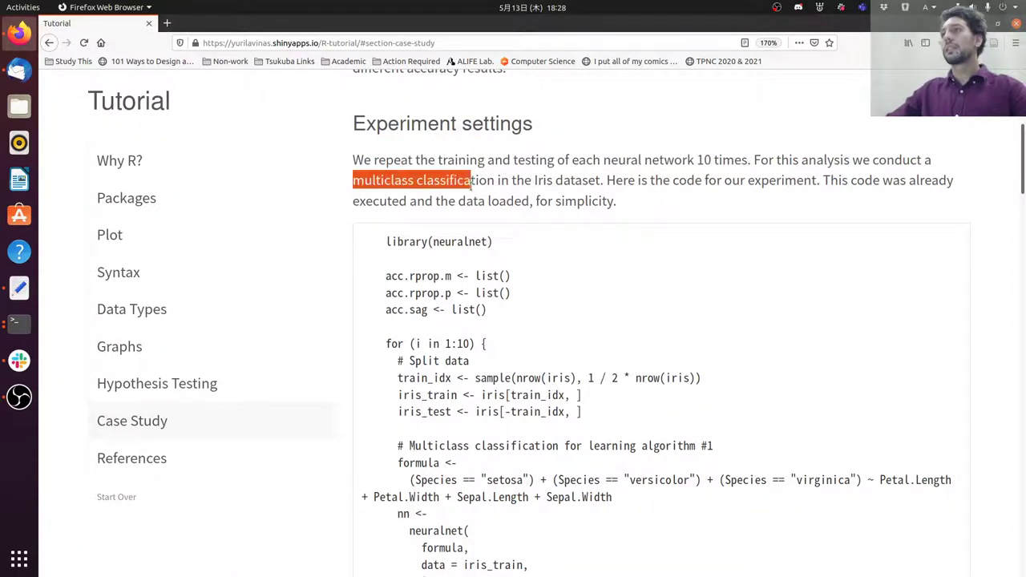
drag(453, 179, 600, 179)
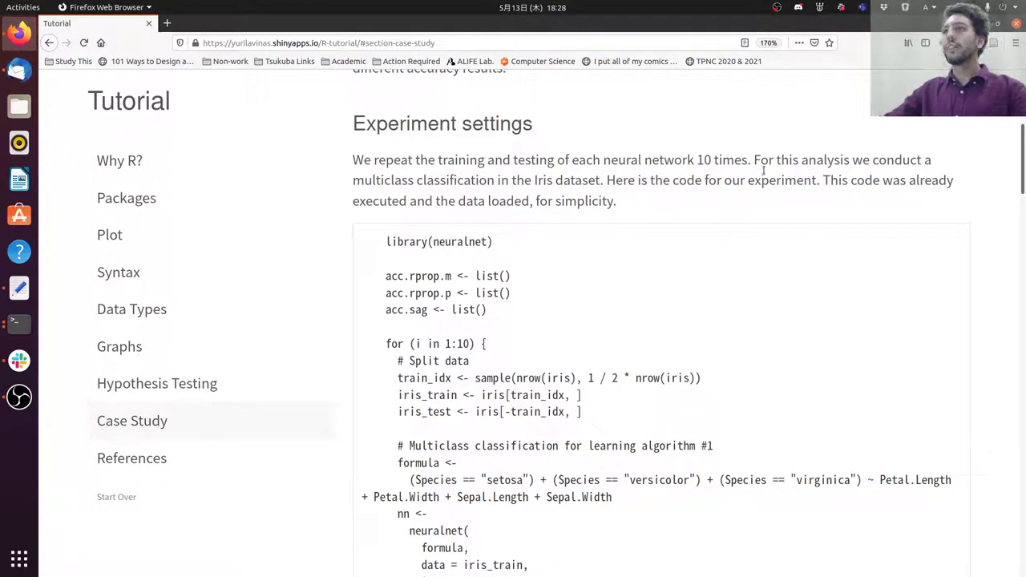
mouse_move(694, 217)
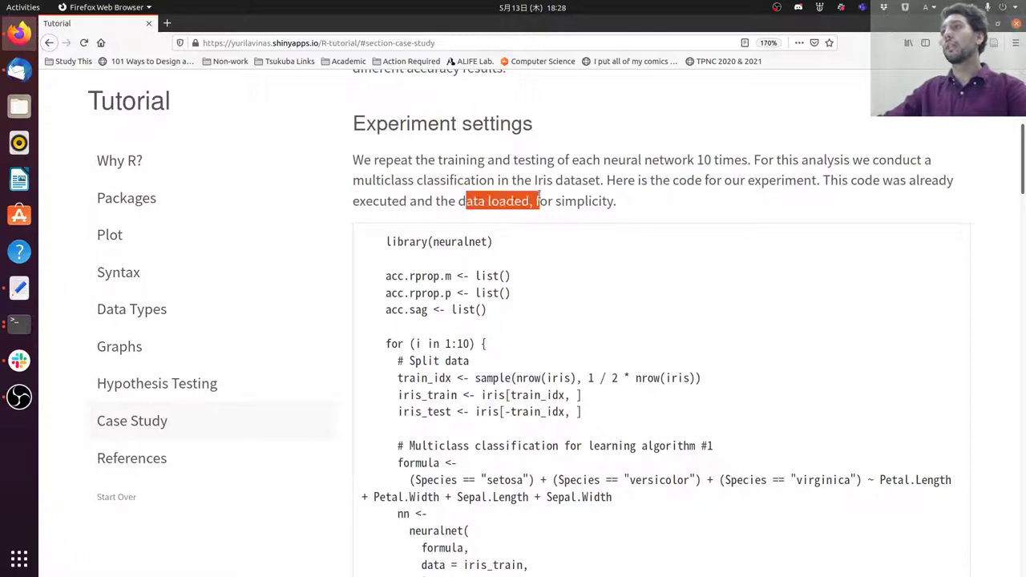
mouse_move(324, 334)
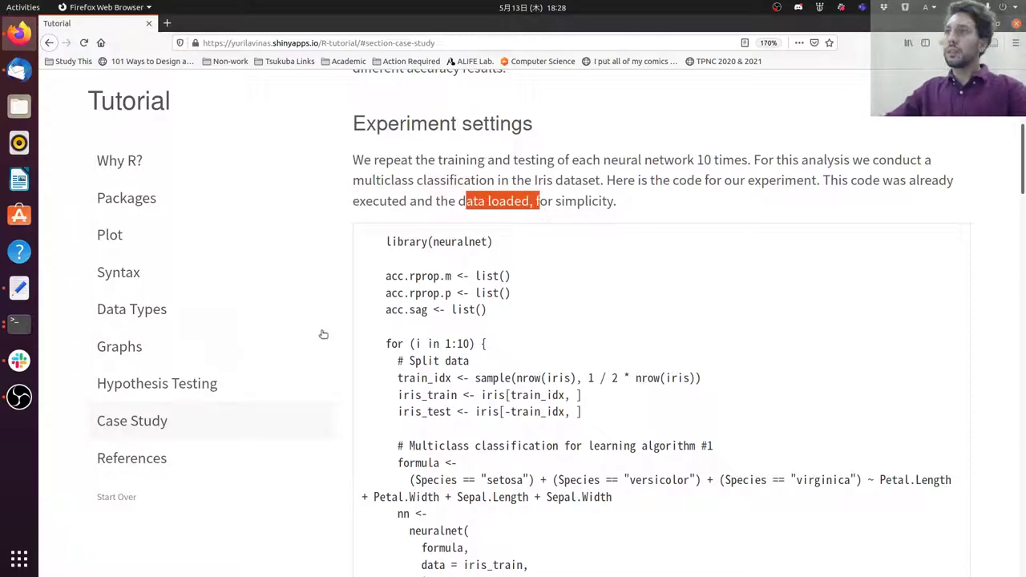
- Highlight the neuralnet package name and scroll through the experiment code to Boxplots
scroll(down, 3)
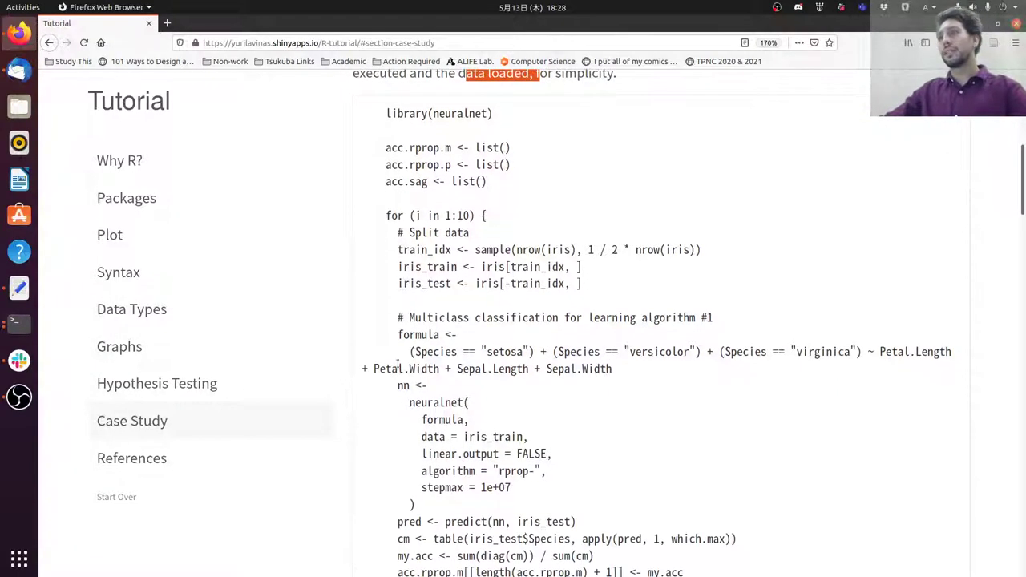
mouse_move(471, 299)
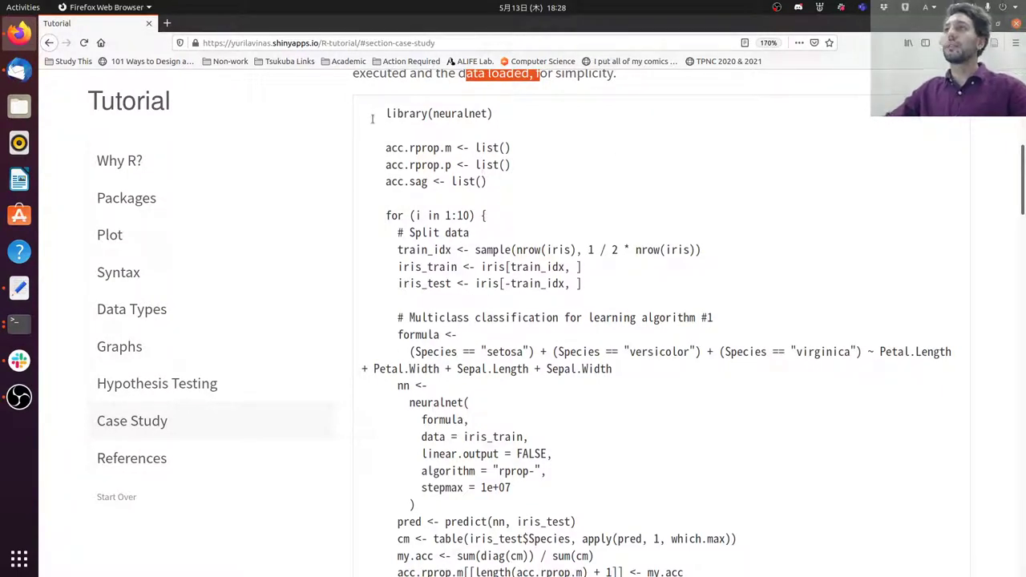
double_click(460, 113)
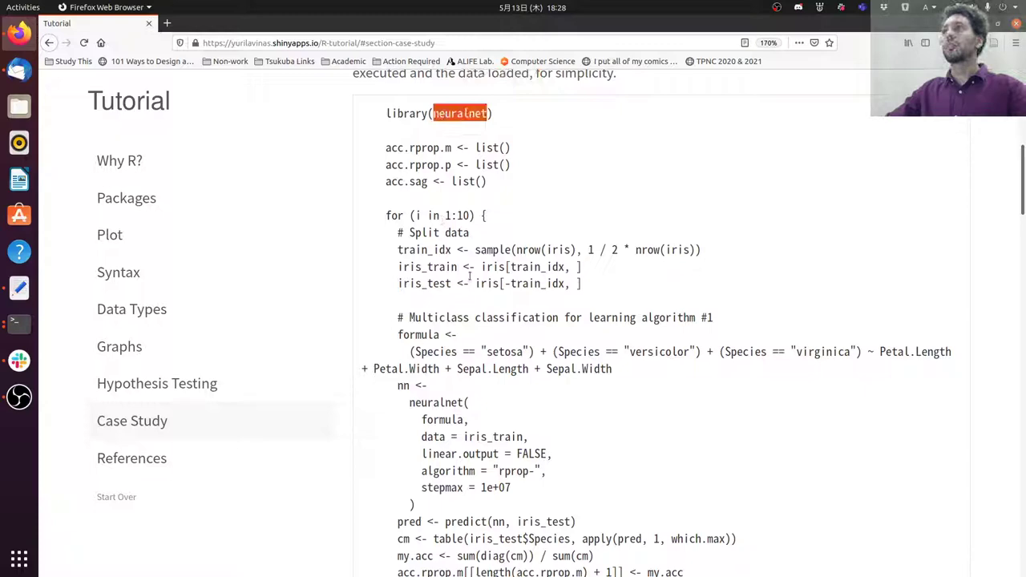
mouse_move(455, 300)
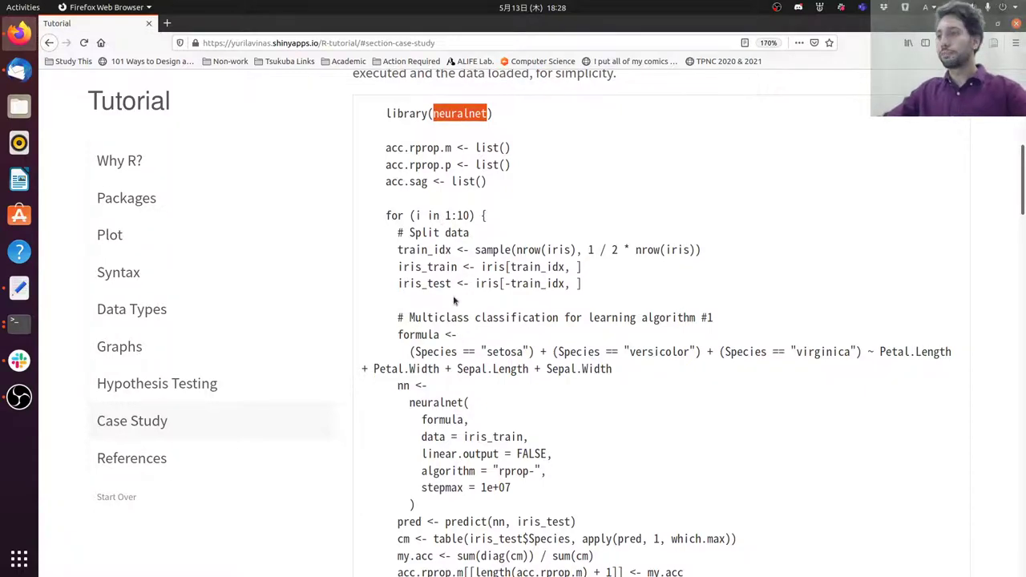
scroll(down, 3)
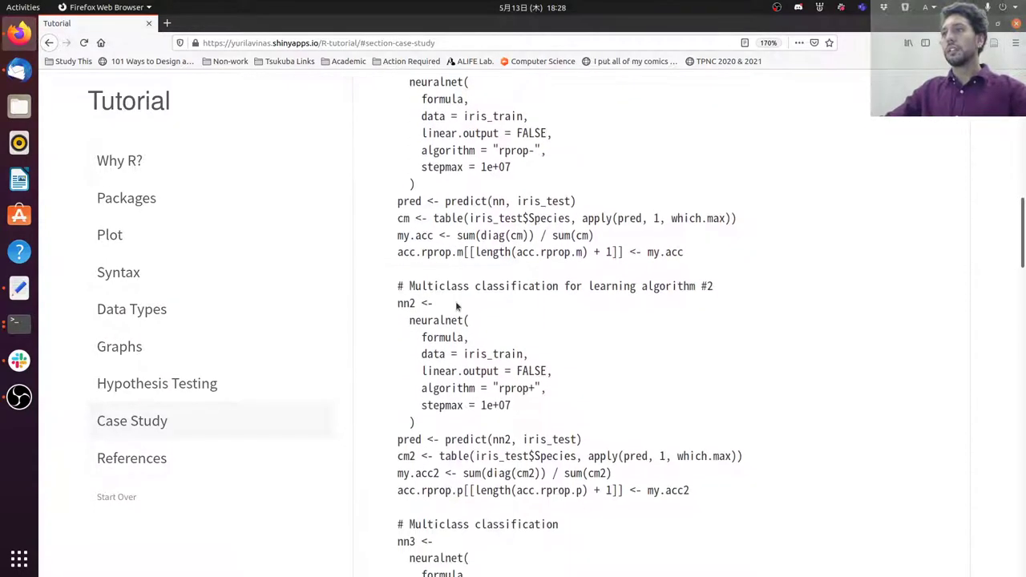
scroll(down, 3)
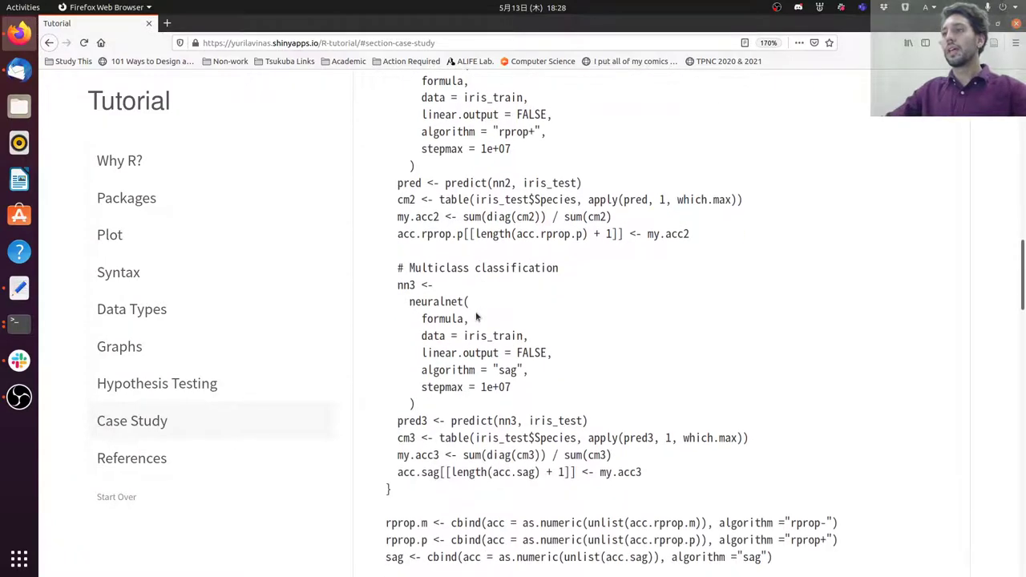
scroll(down, 3)
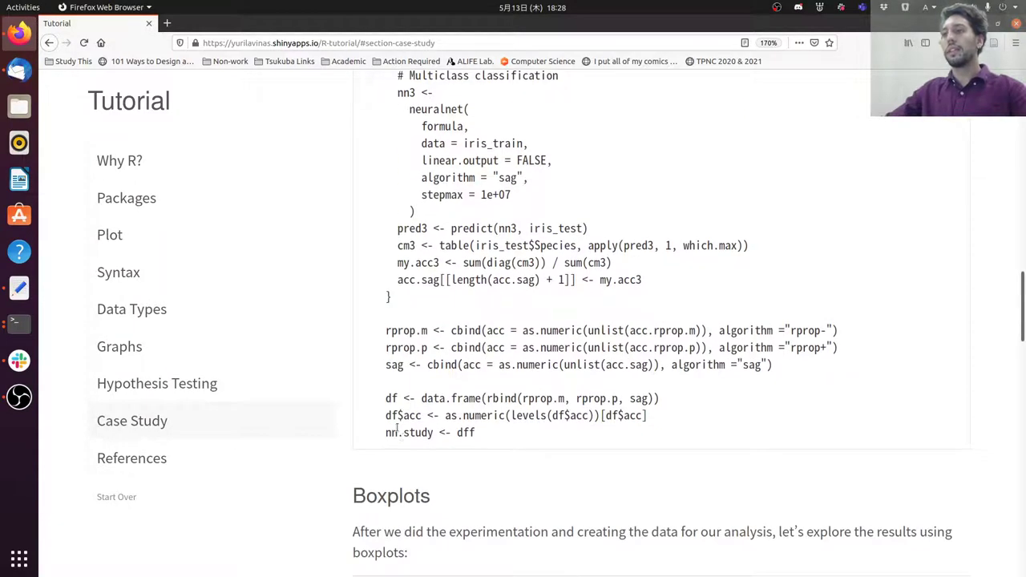
scroll(down, 3)
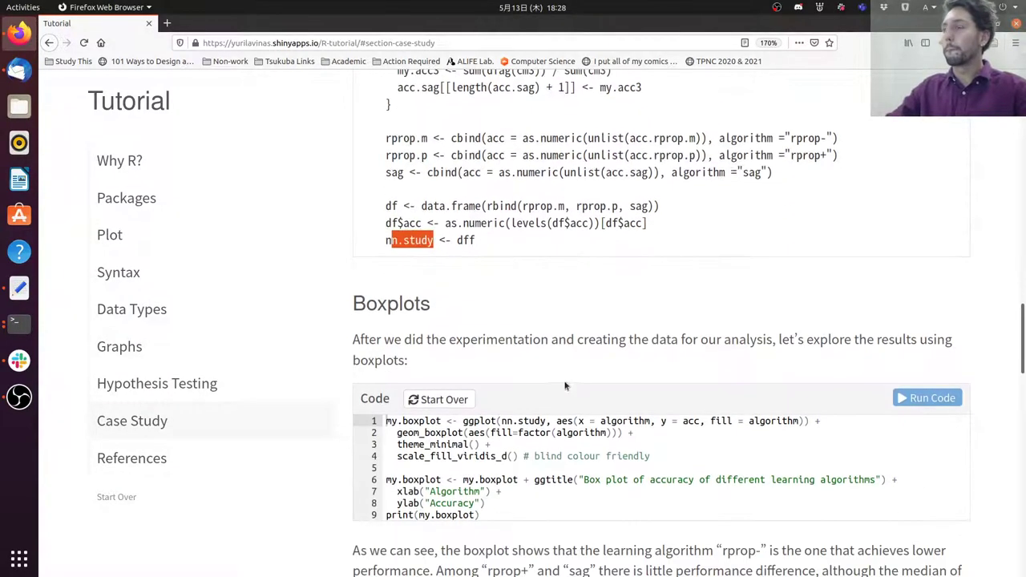
scroll(down, 3)
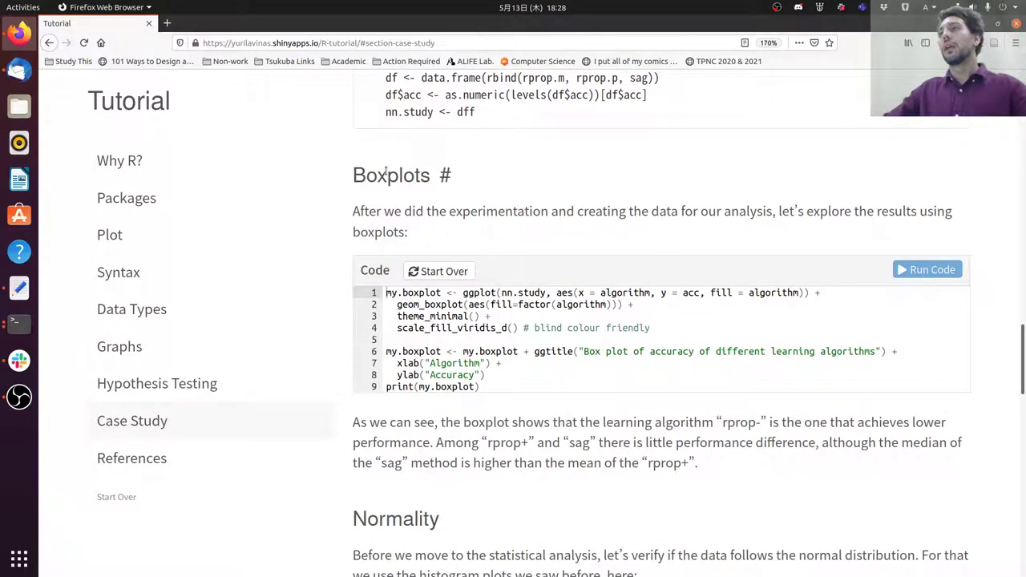
double_click(391, 176)
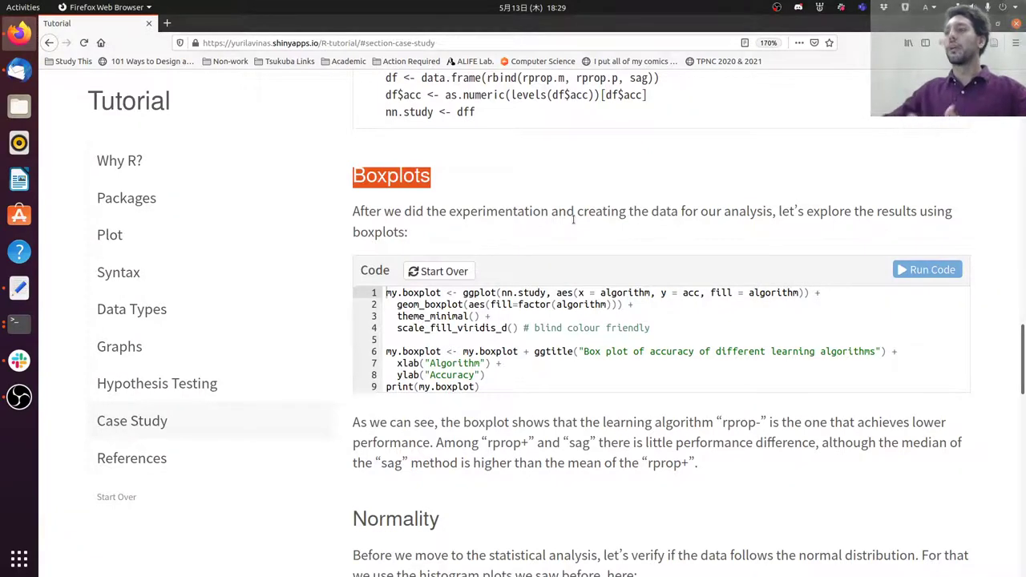
double_click(498, 211)
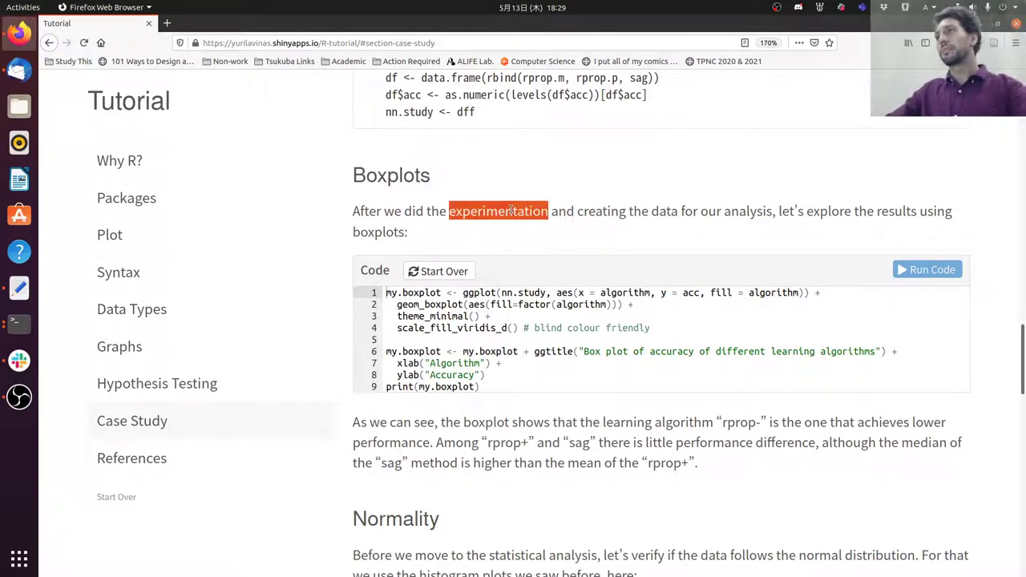
mouse_move(633, 233)
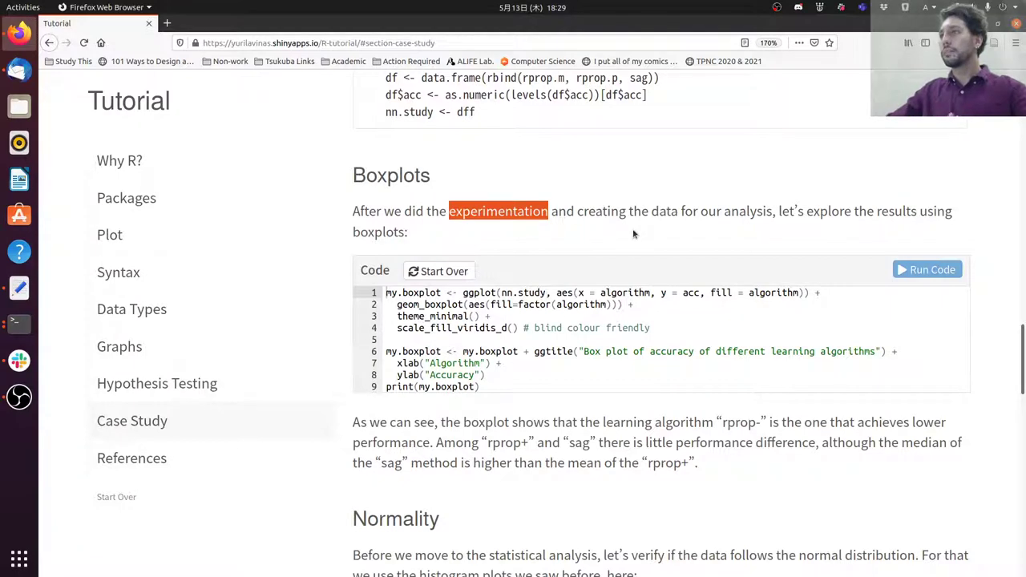
mouse_move(581, 219)
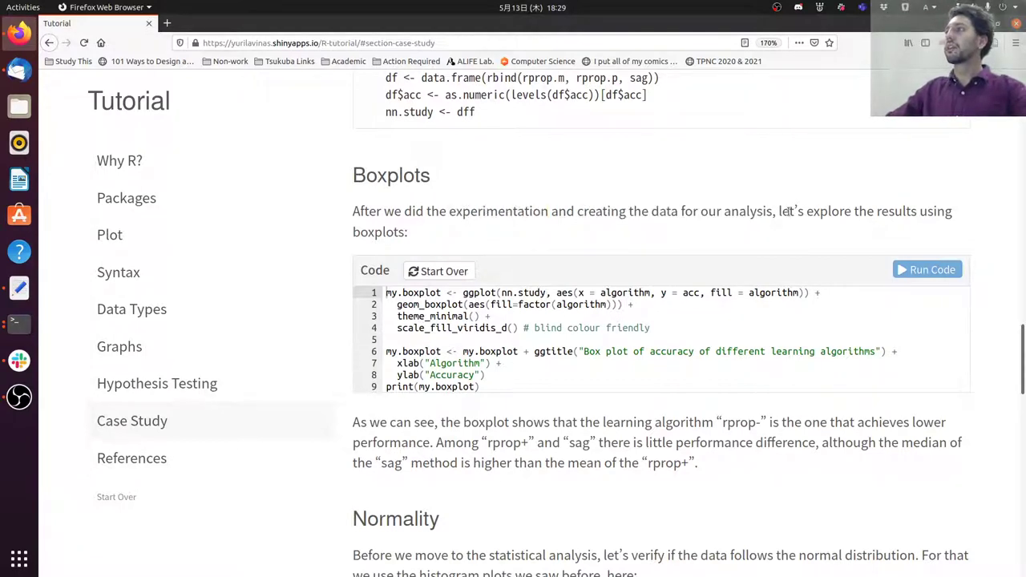
- Run the Boxplots chunk to draw the accuracy boxplot, then highlight theme_minimal
click(927, 269)
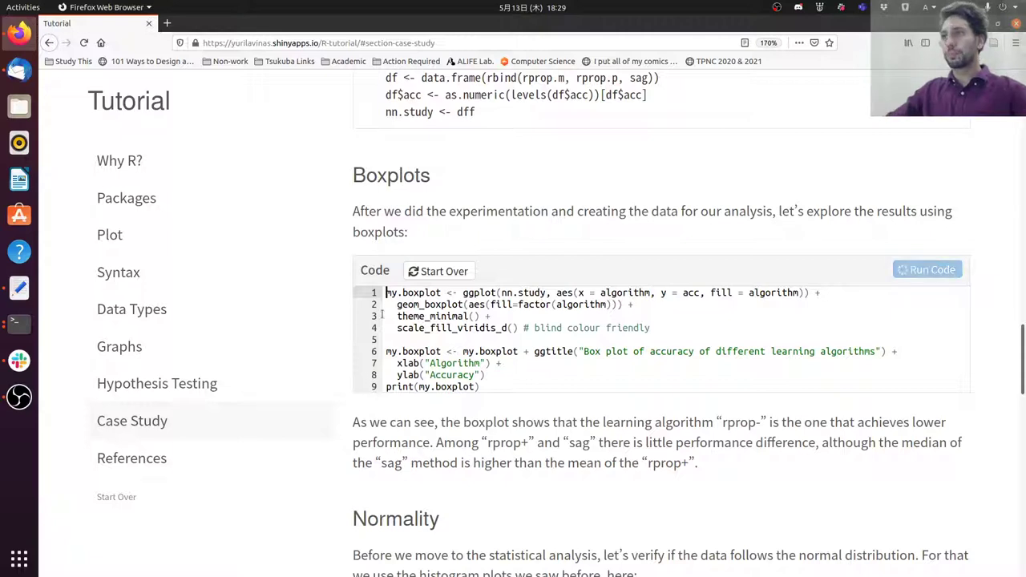
click(927, 269)
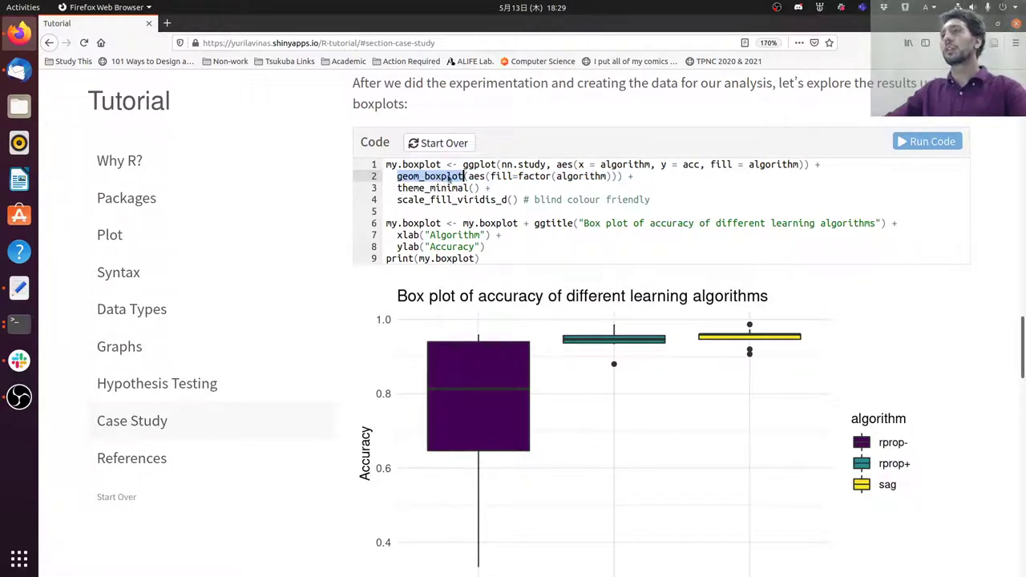
double_click(580, 176)
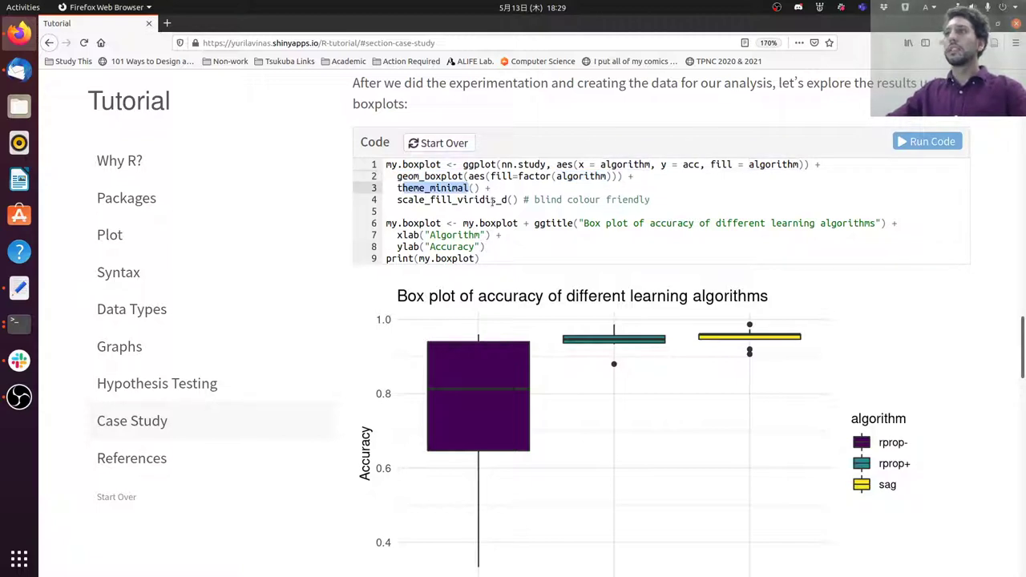
mouse_move(589, 409)
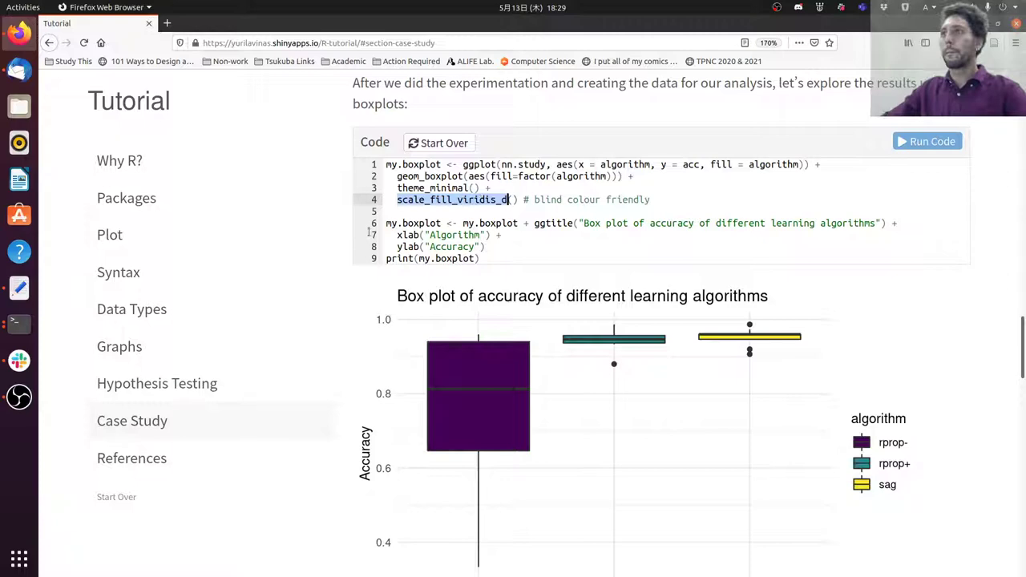
mouse_move(348, 255)
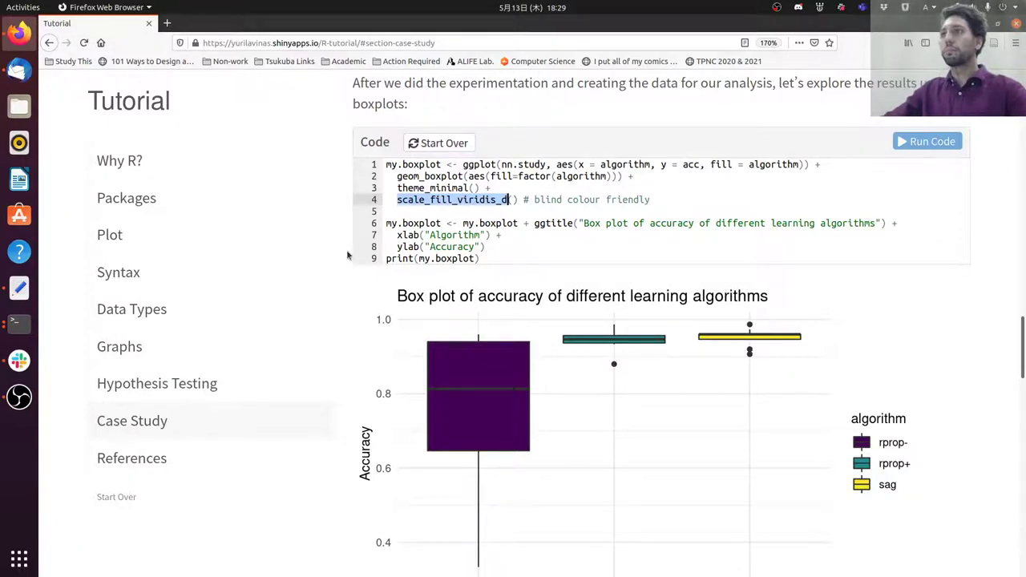
scroll(down, 3)
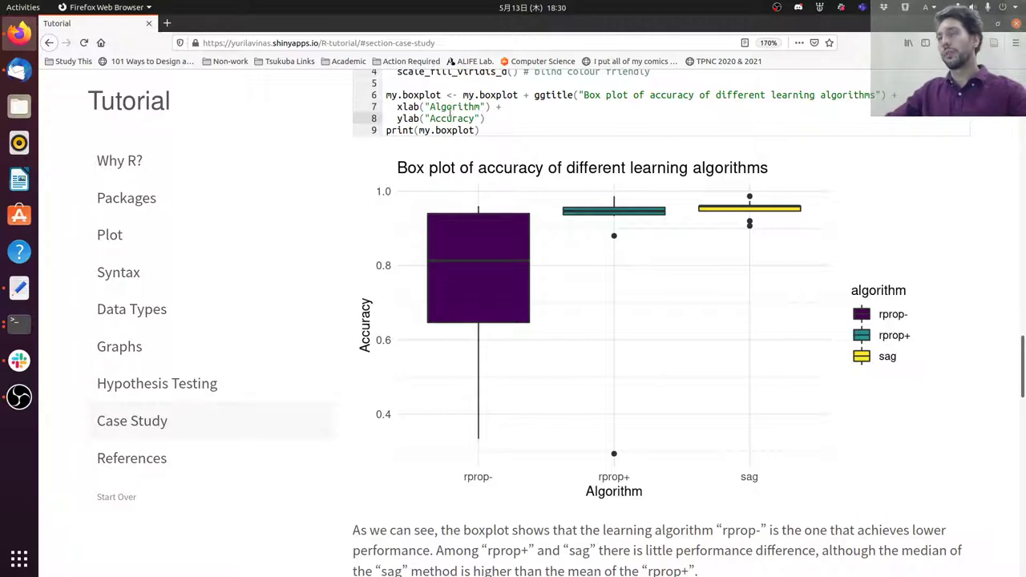
mouse_move(370, 291)
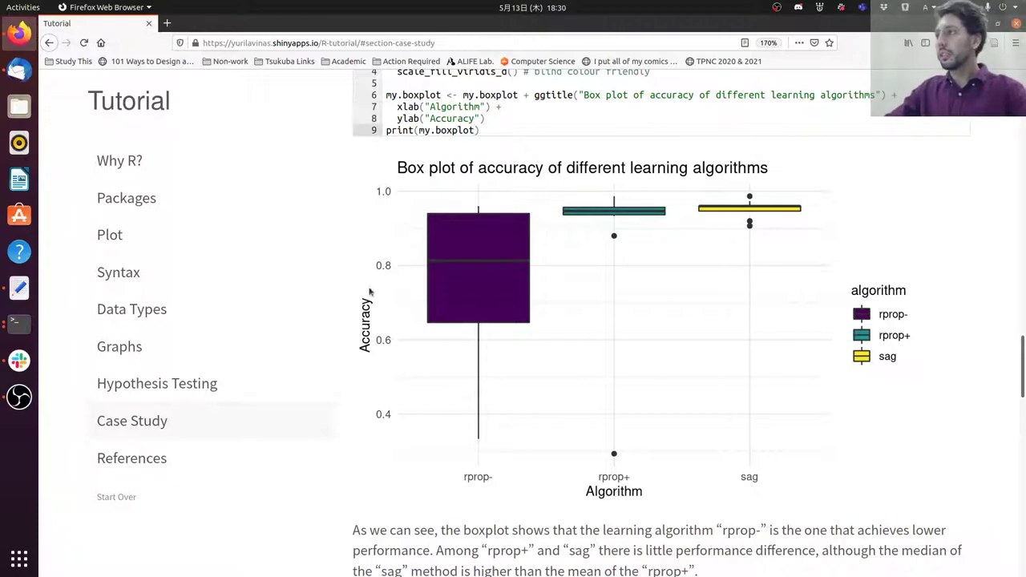
mouse_move(533, 303)
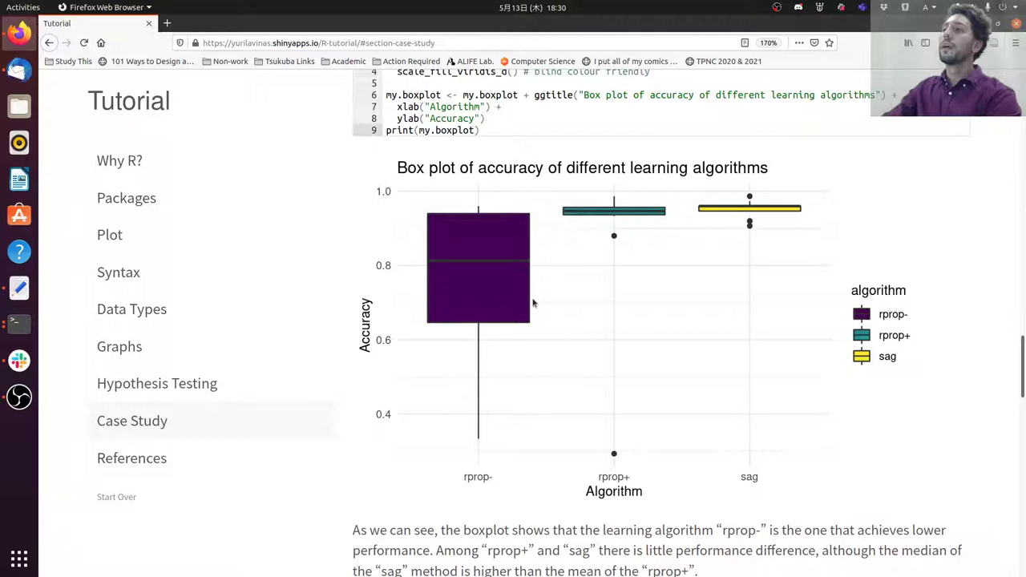
mouse_move(481, 486)
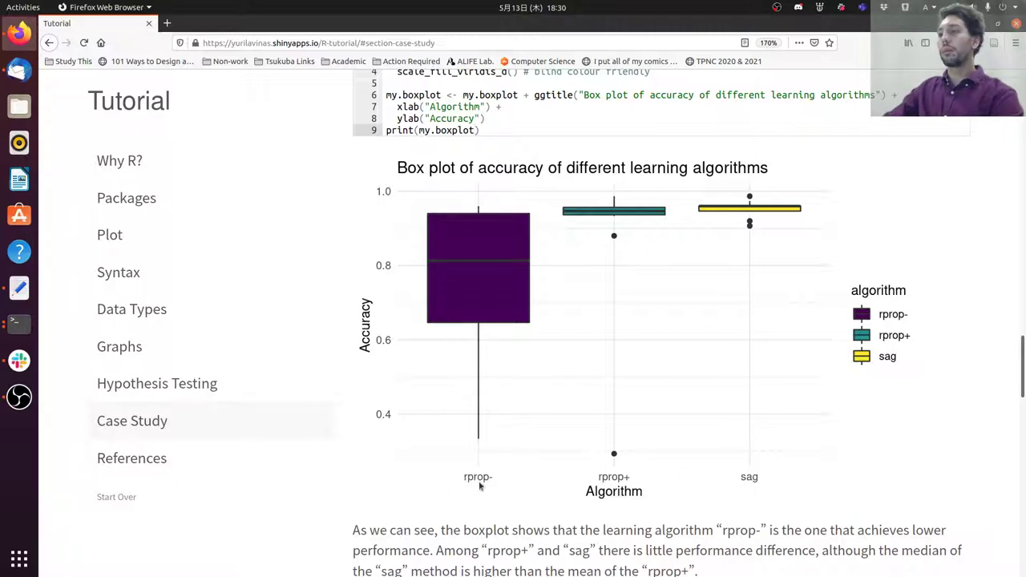
mouse_move(752, 485)
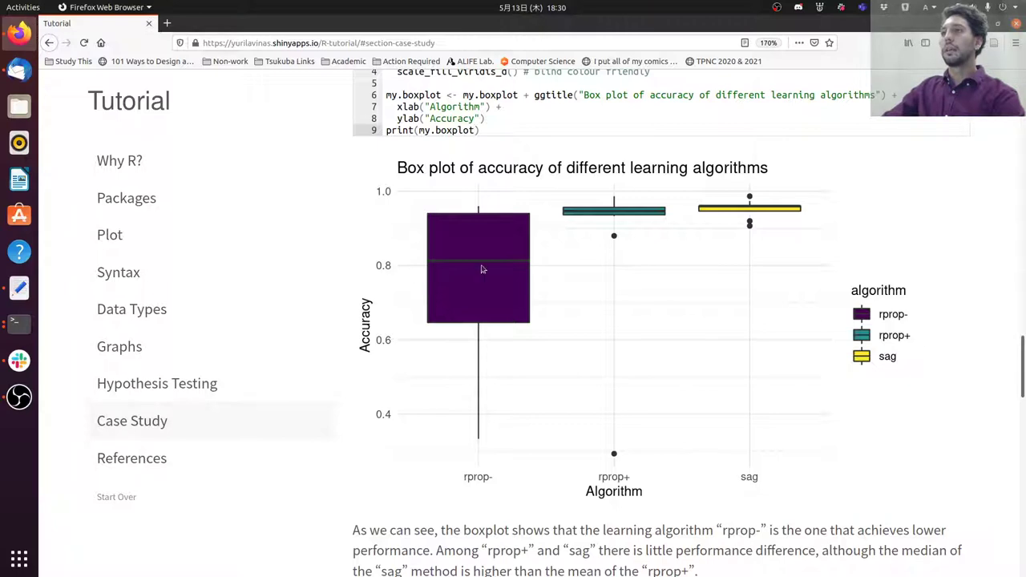
mouse_move(405, 240)
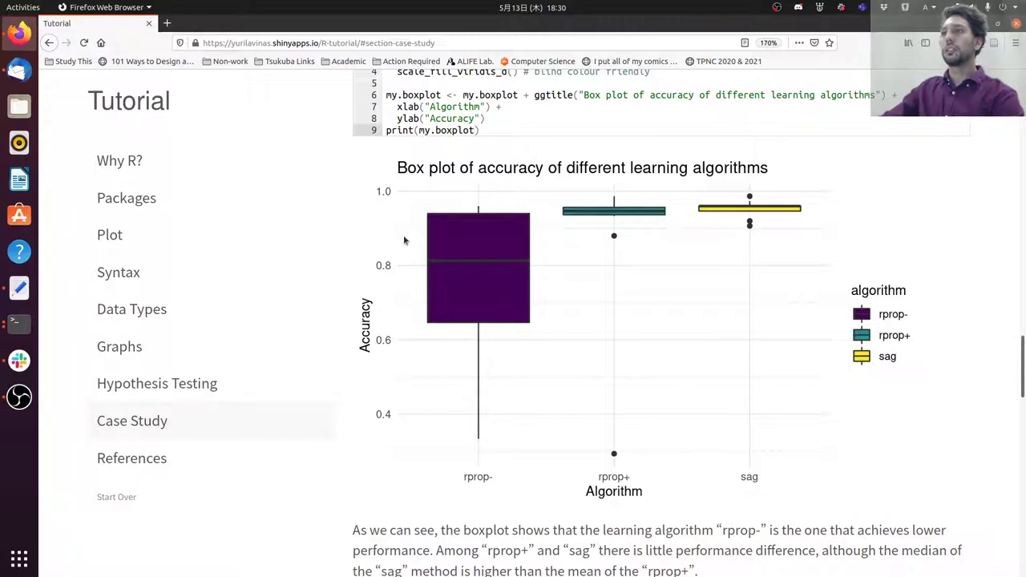
mouse_move(433, 275)
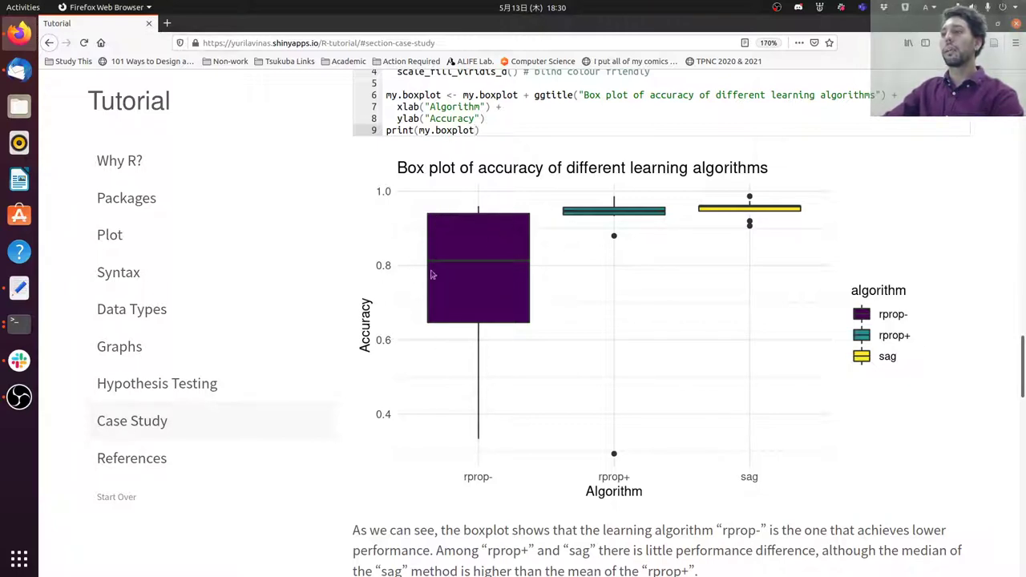
mouse_move(487, 278)
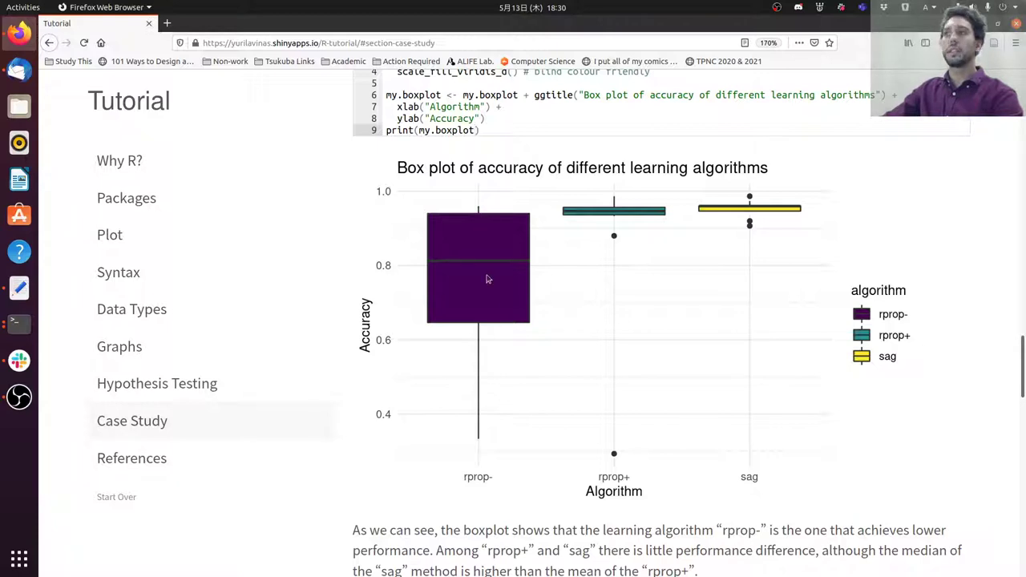
mouse_move(586, 232)
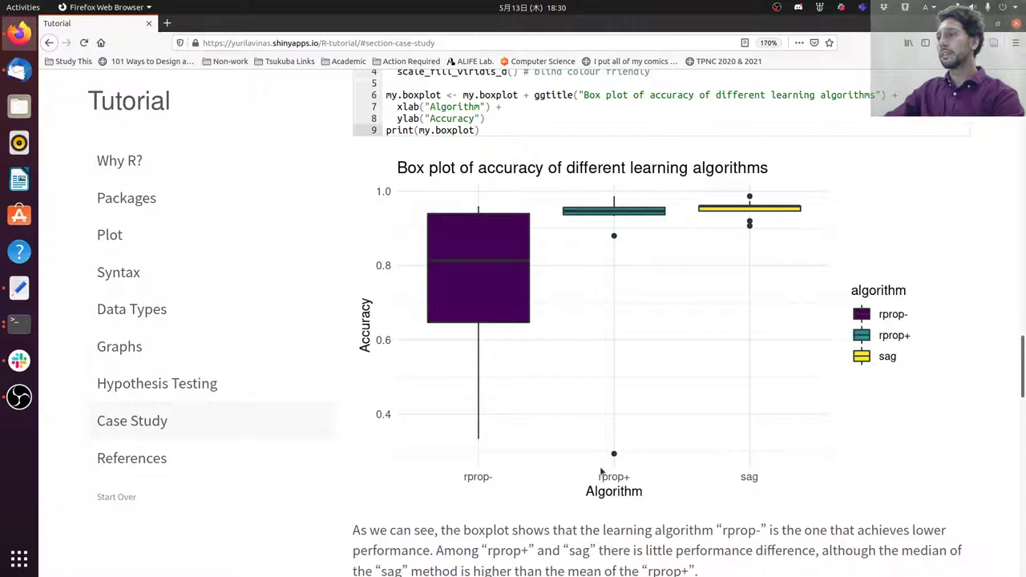
mouse_move(610, 302)
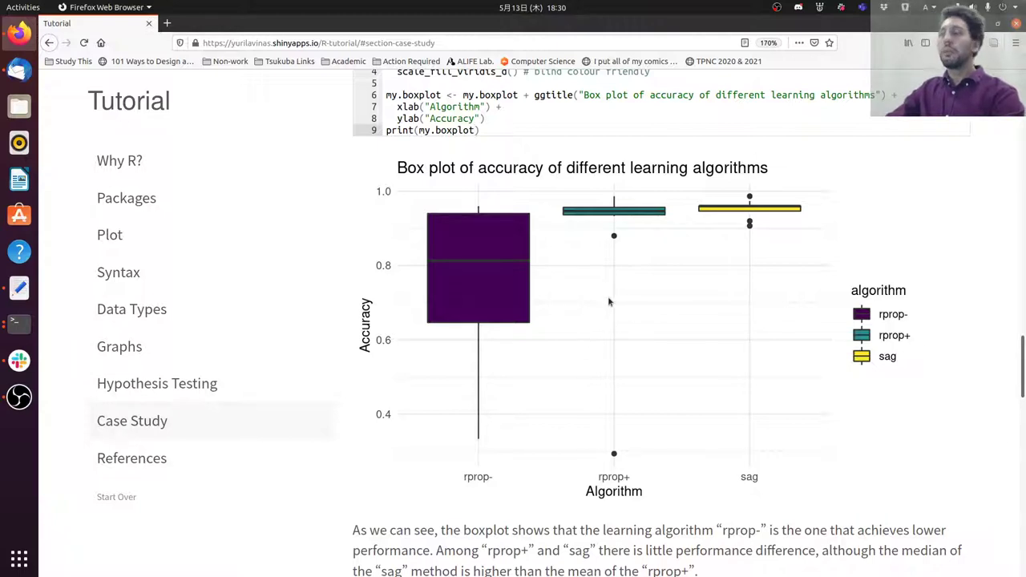
mouse_move(563, 257)
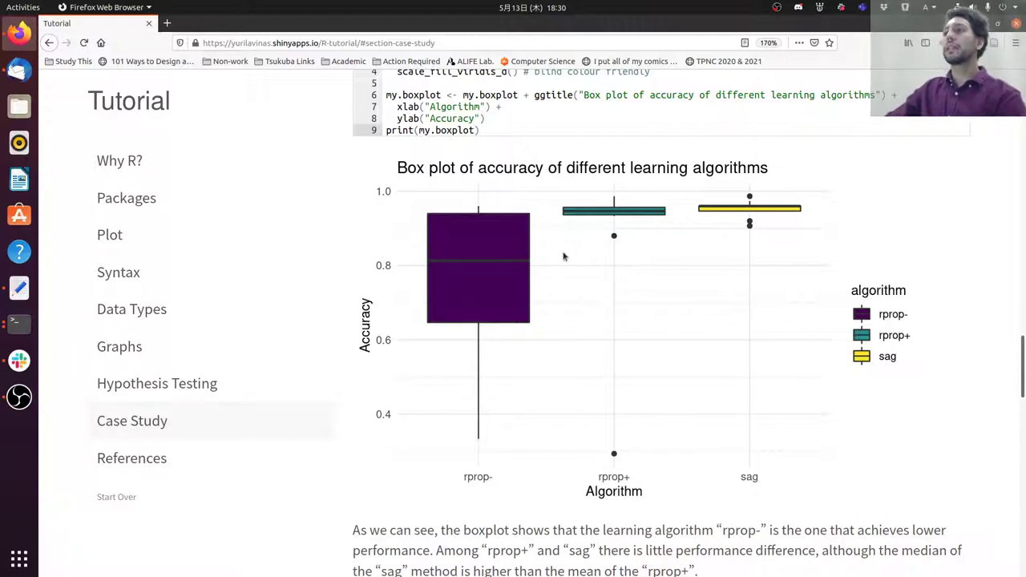
mouse_move(679, 223)
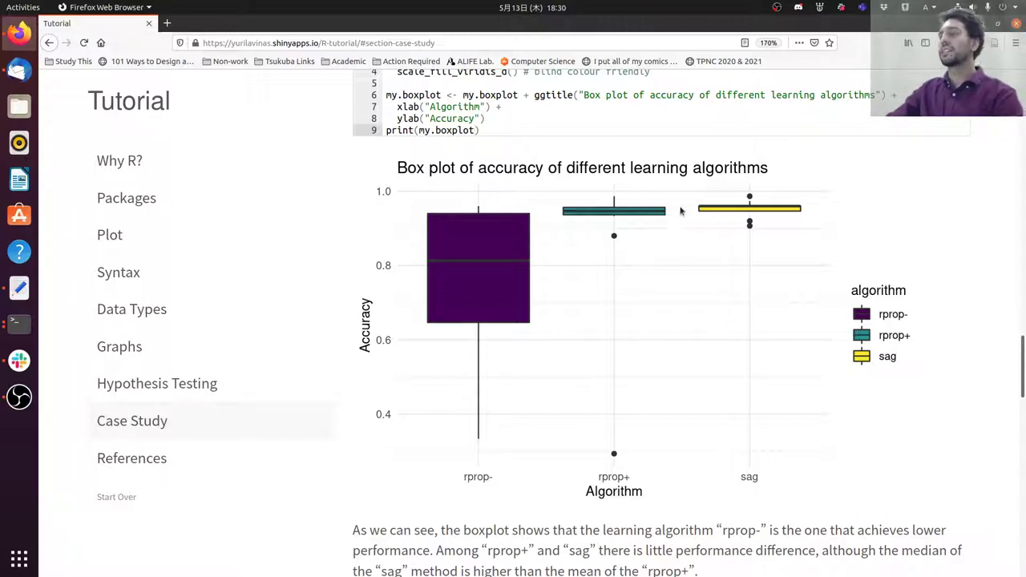
mouse_move(515, 260)
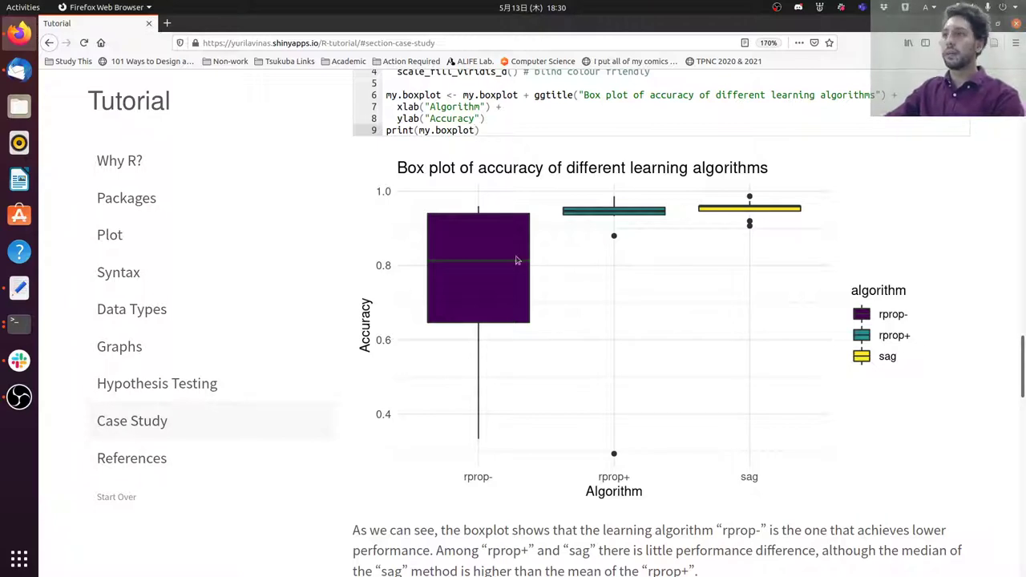
mouse_move(496, 290)
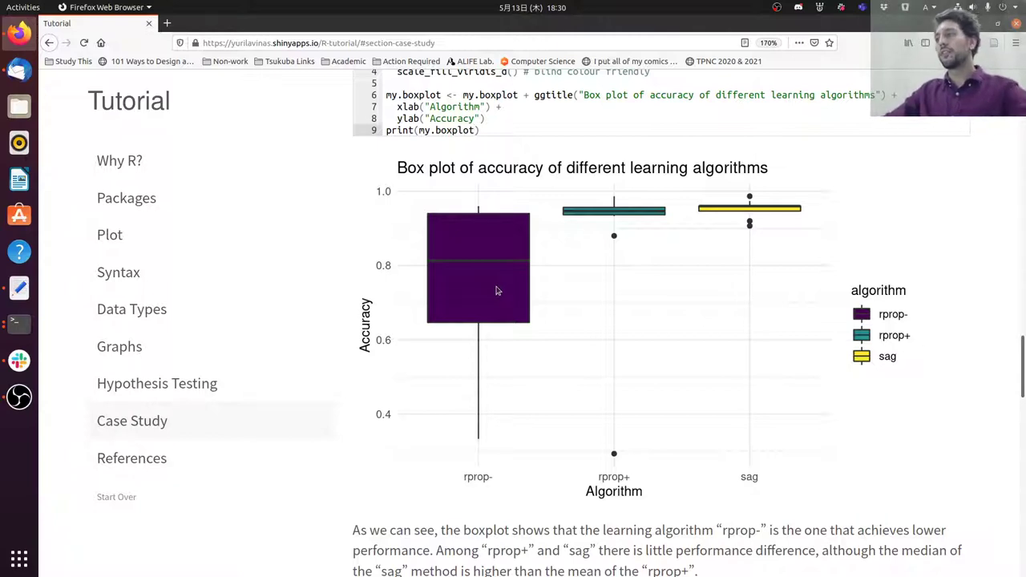
mouse_move(334, 364)
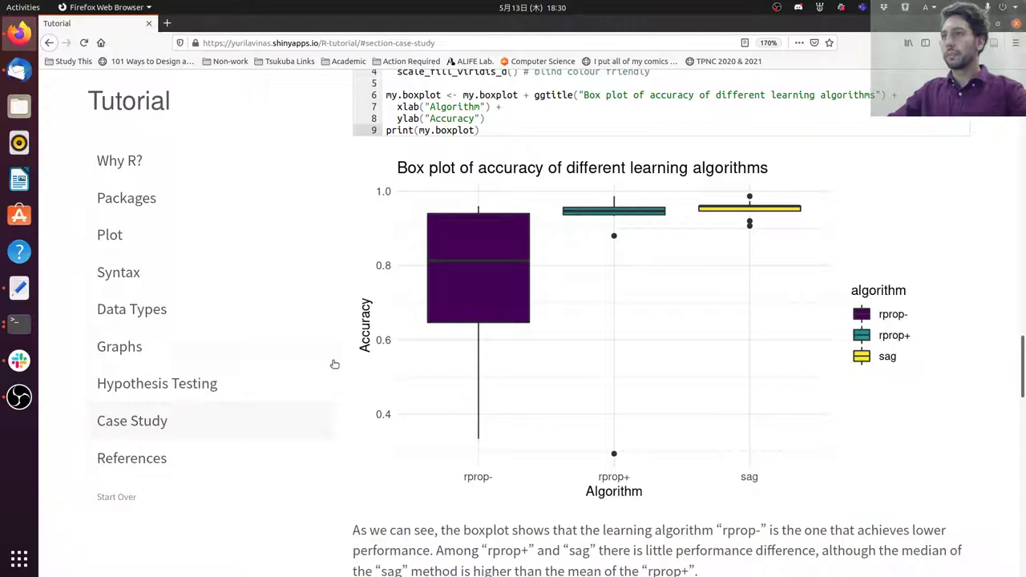
- Scroll to the Normality section and highlight part of the per-algorithm histogram code
scroll(down, 3)
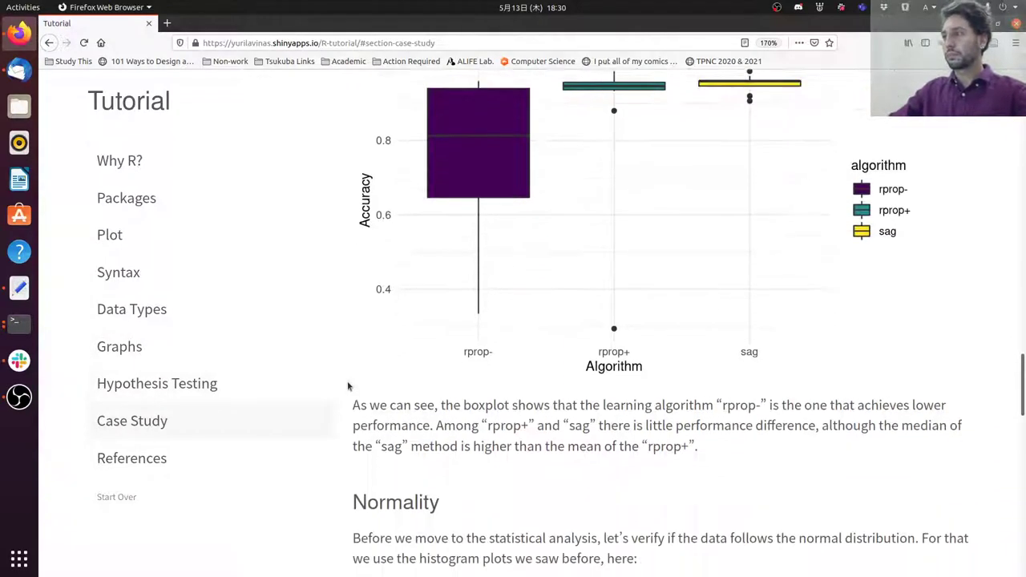
scroll(up, 3)
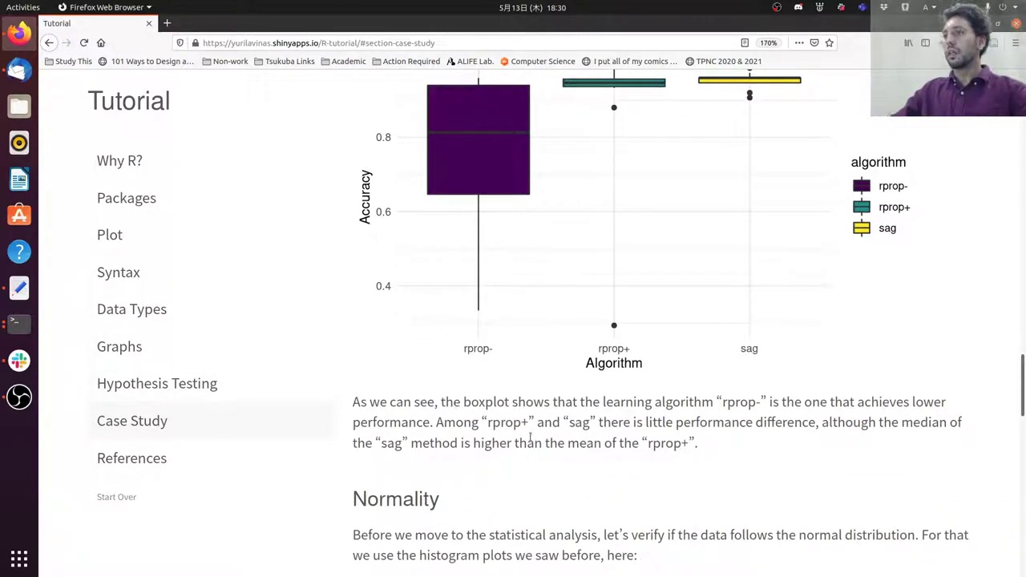
scroll(down, 3)
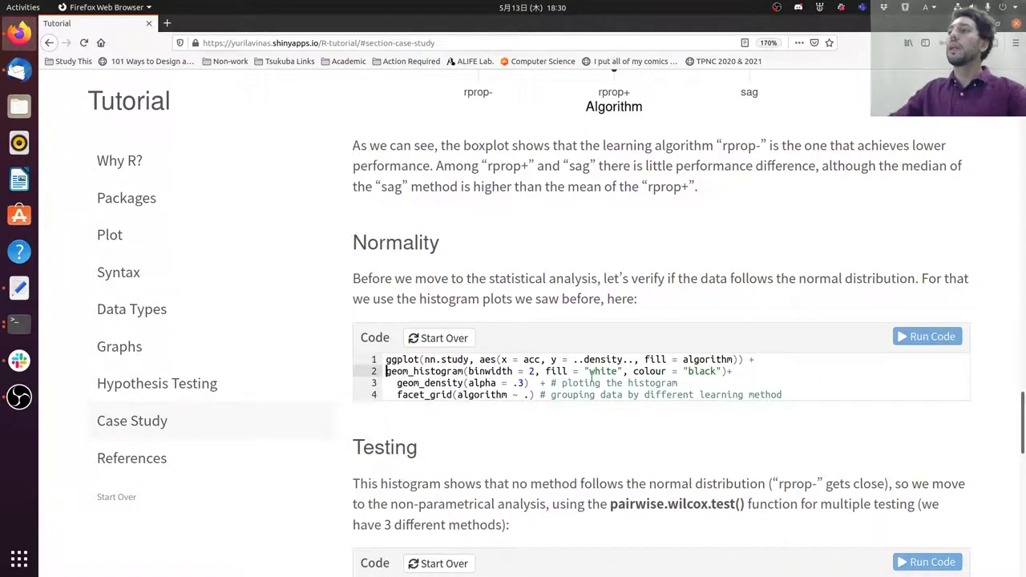
double_click(455, 359)
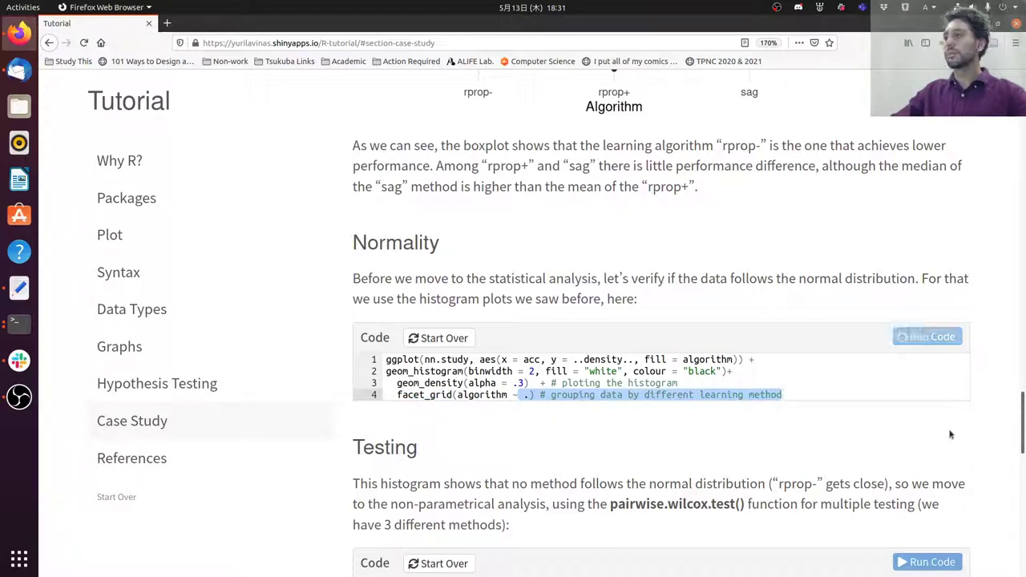
click(926, 336)
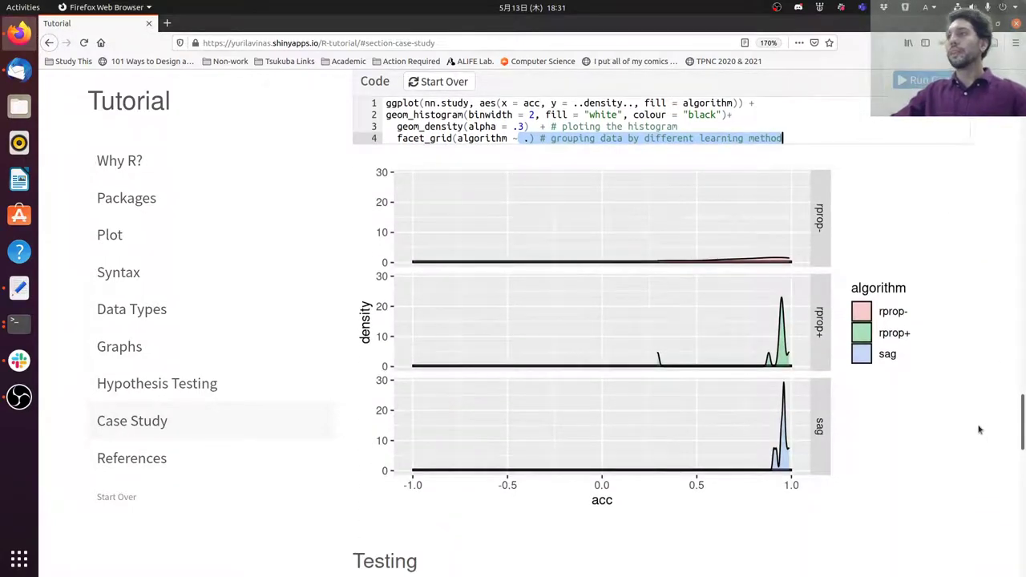
mouse_move(683, 346)
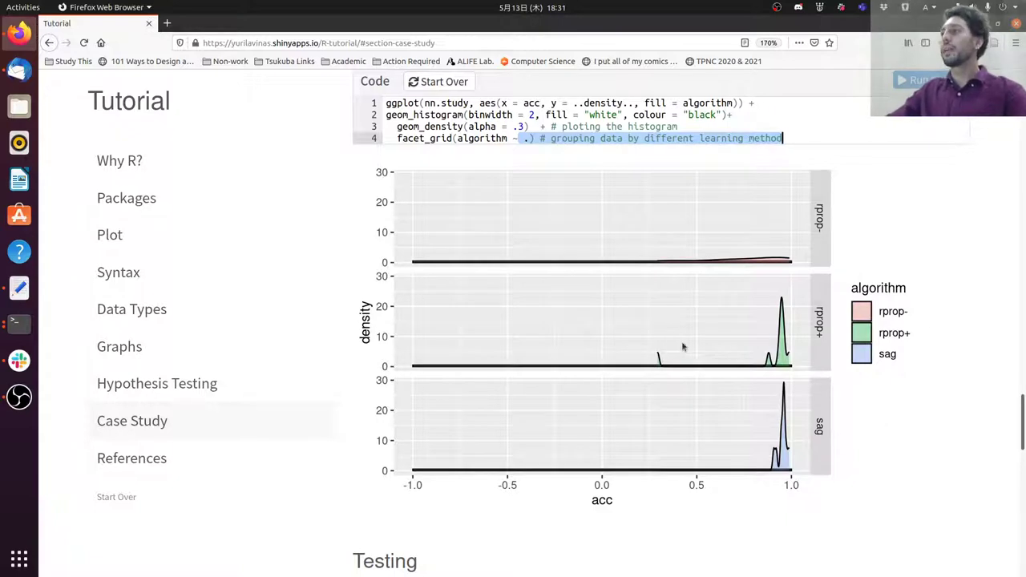
mouse_move(873, 317)
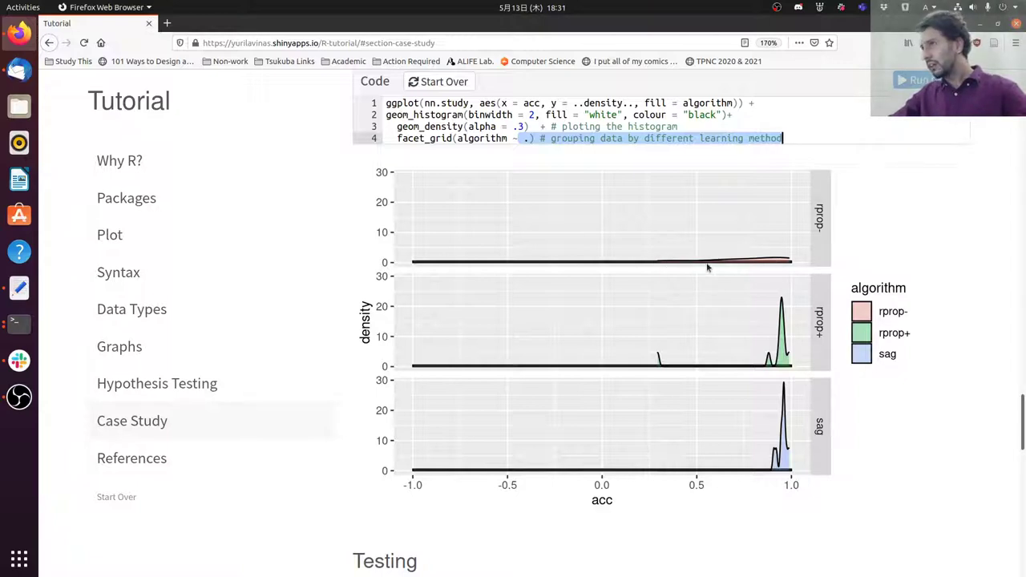
mouse_move(843, 360)
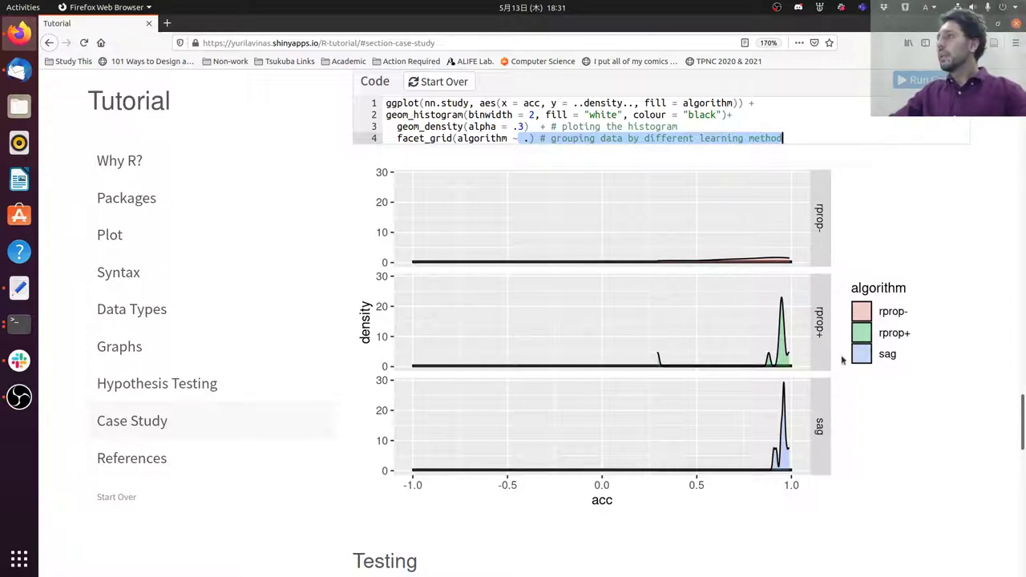
mouse_move(753, 327)
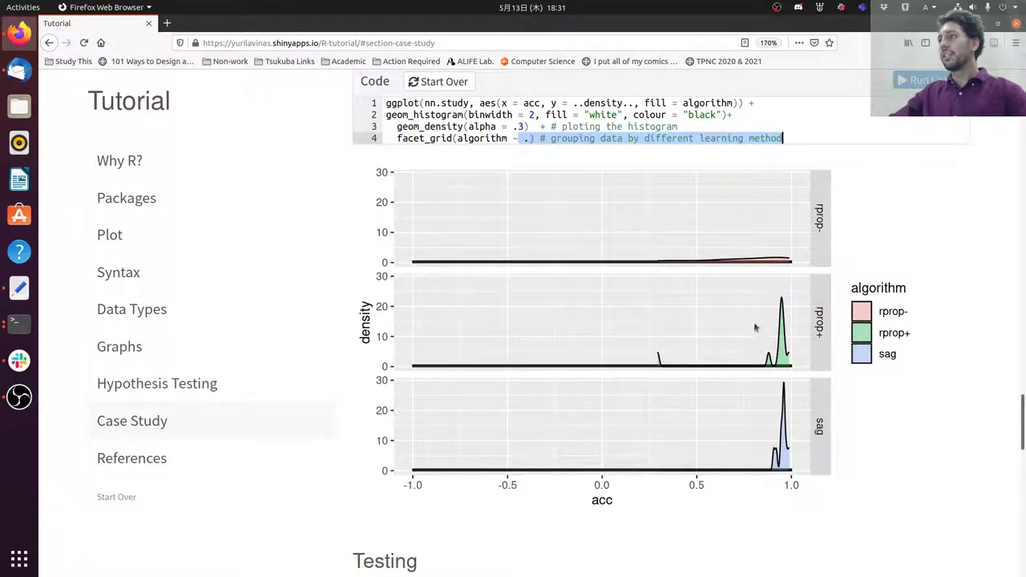
mouse_move(654, 358)
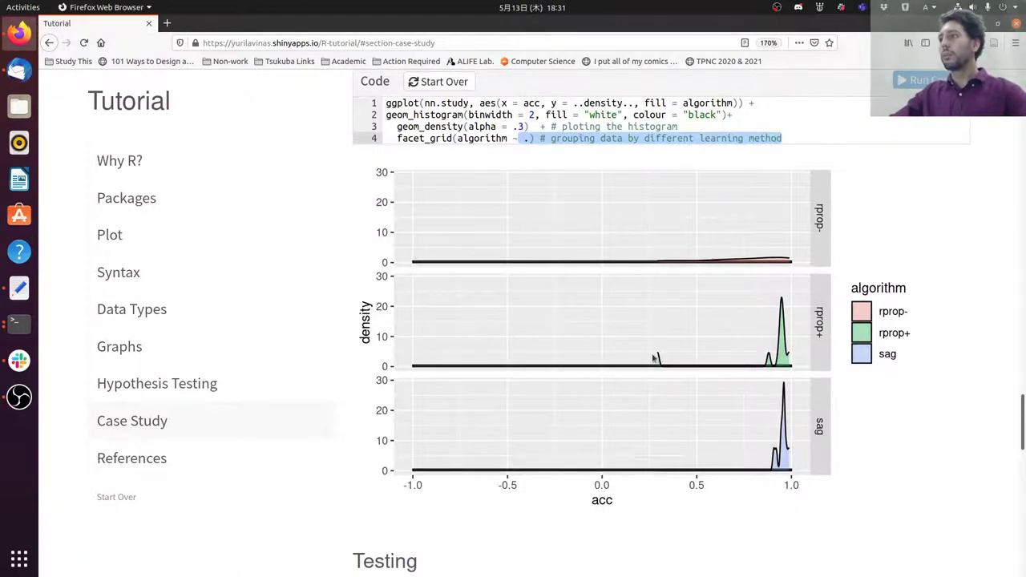
mouse_move(664, 363)
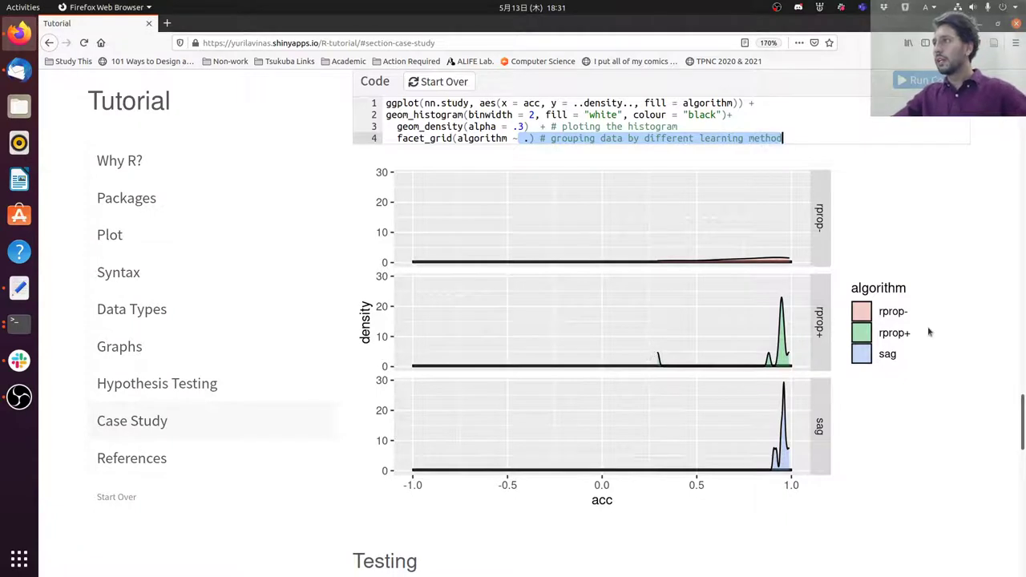
mouse_move(765, 487)
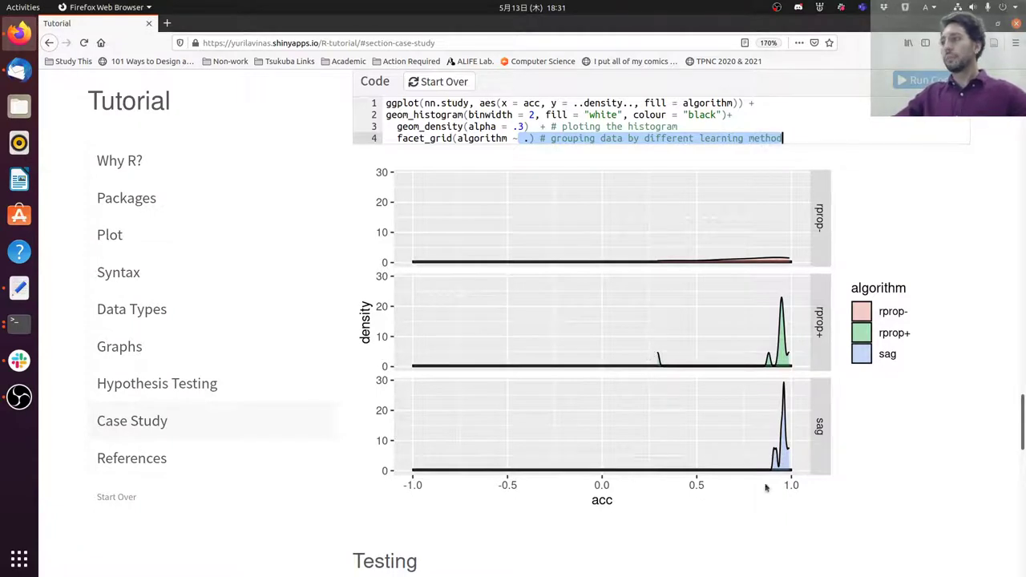
mouse_move(781, 397)
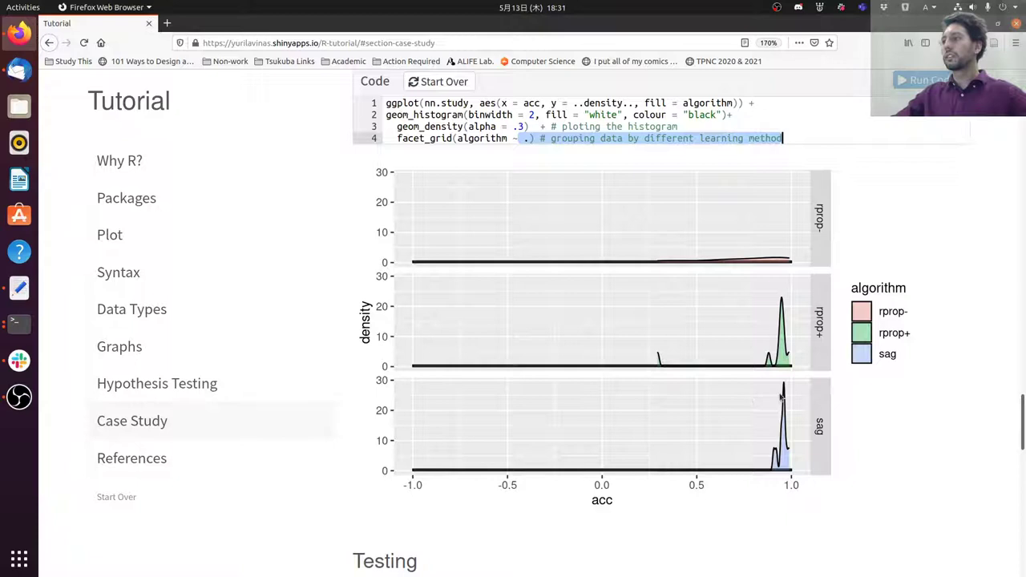
mouse_move(741, 465)
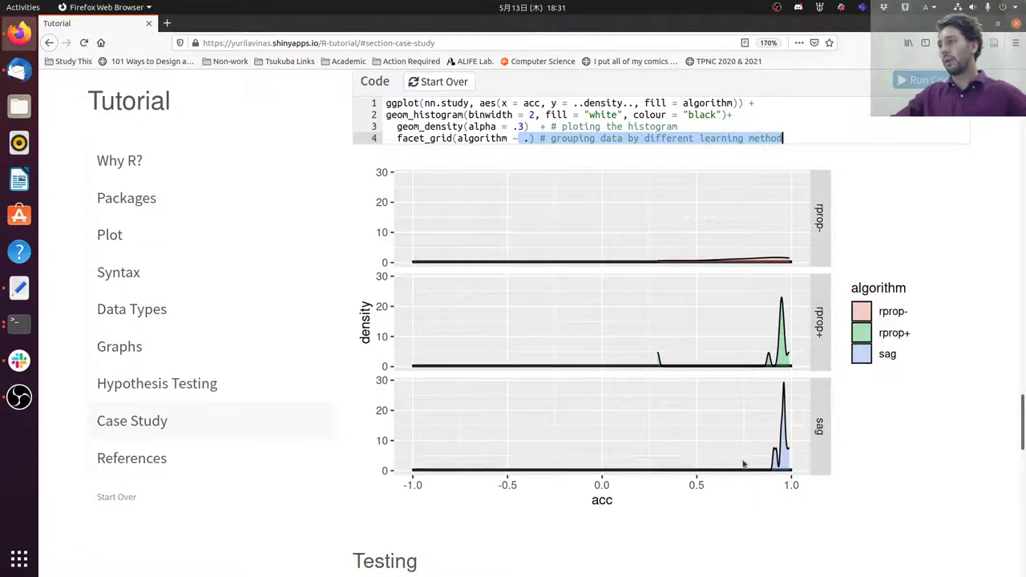
mouse_move(675, 391)
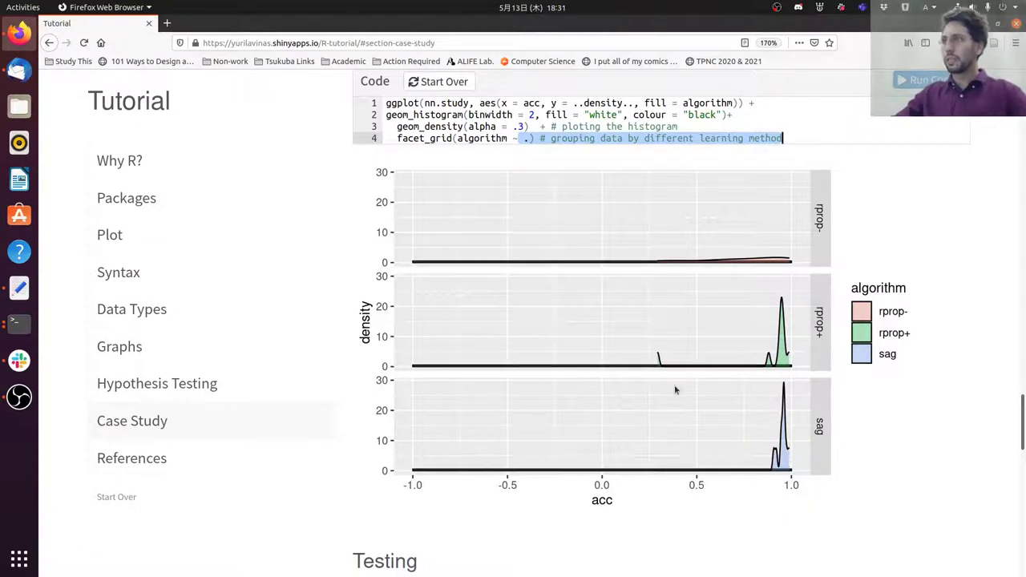
mouse_move(635, 461)
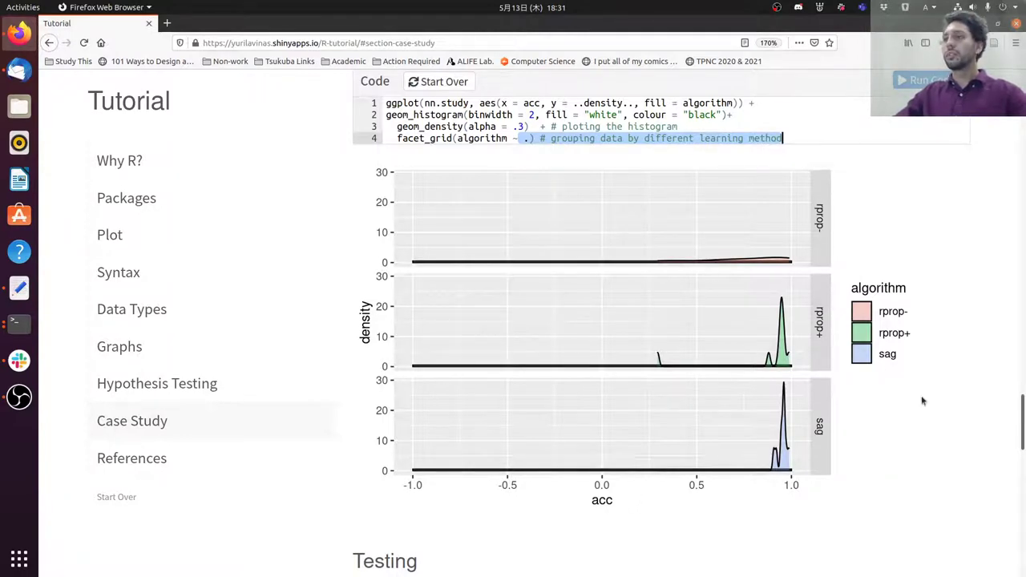
- Scroll to the Testing section, highlighting the rprop- note, 'pairwise' and other explanation words
scroll(down, 3)
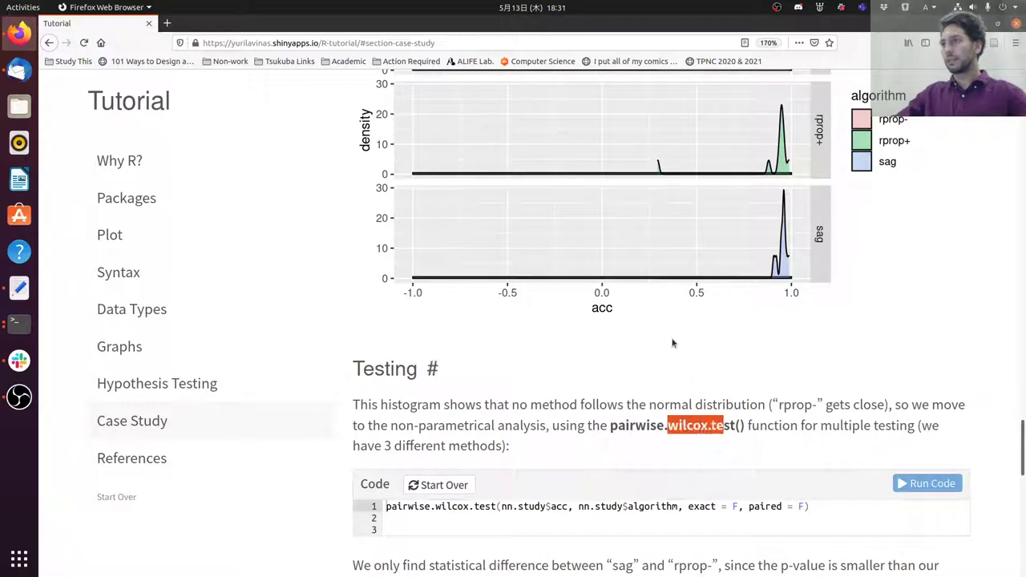
scroll(down, 3)
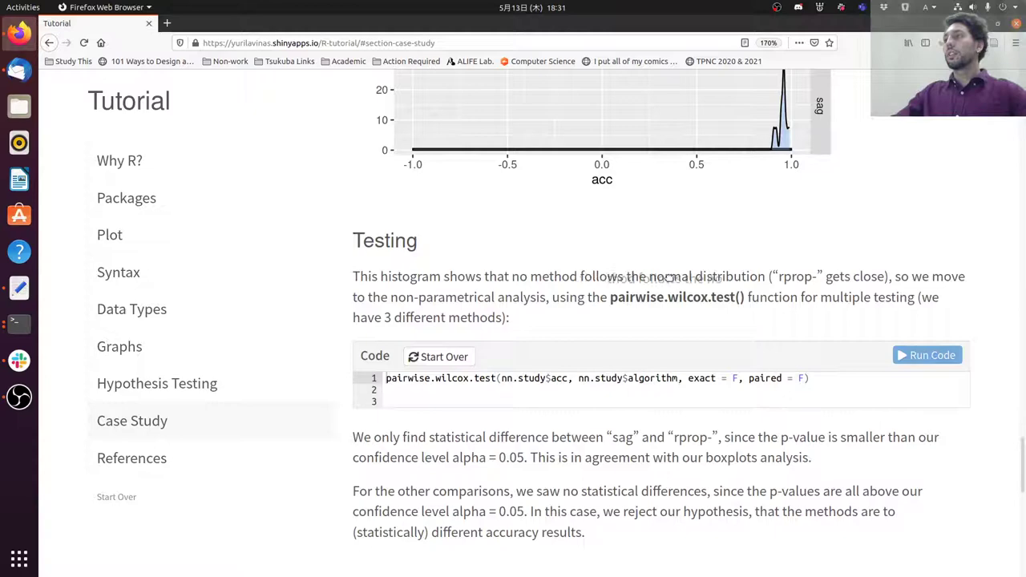
double_click(829, 276)
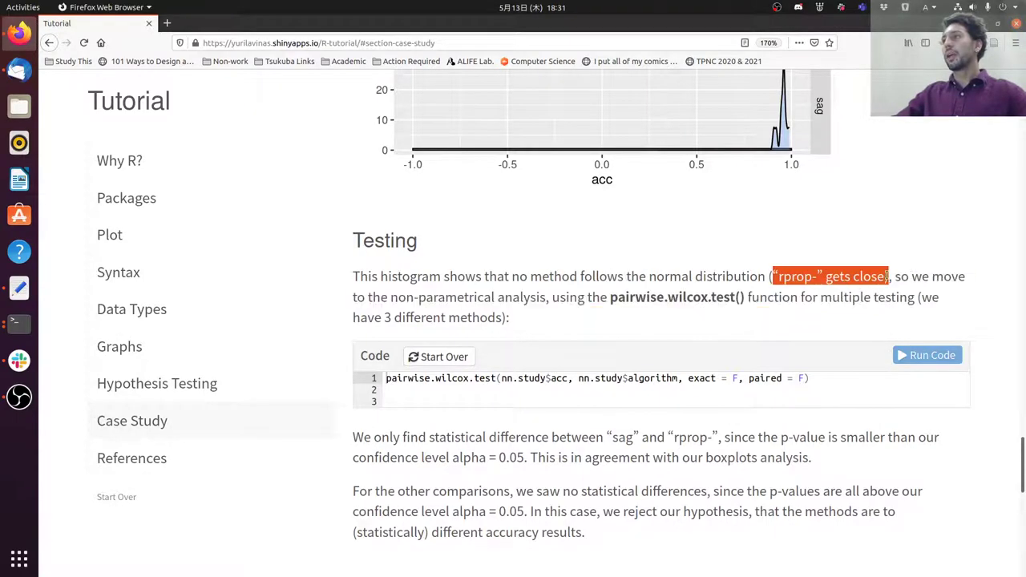
scroll(up, 3)
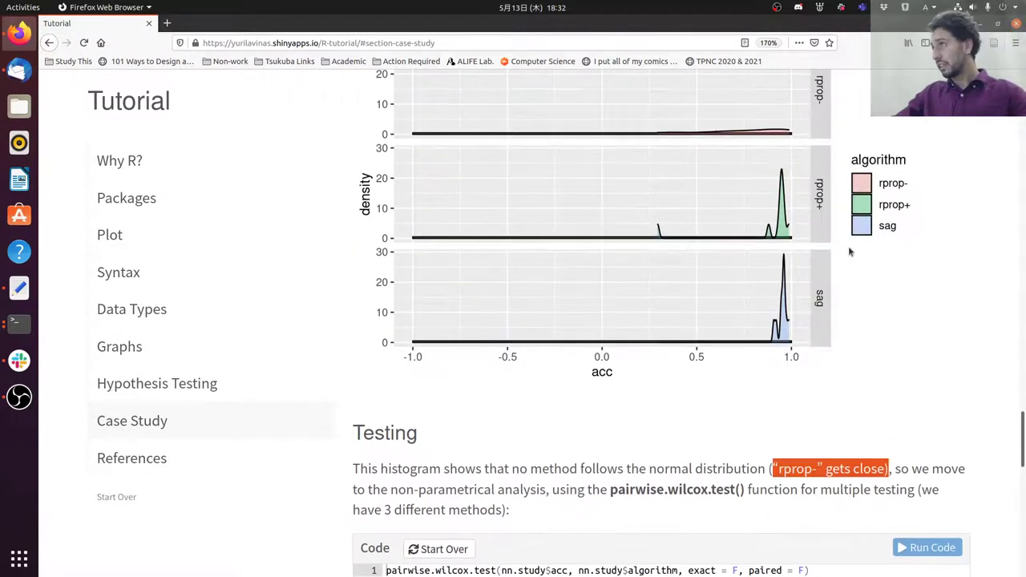
scroll(down, 3)
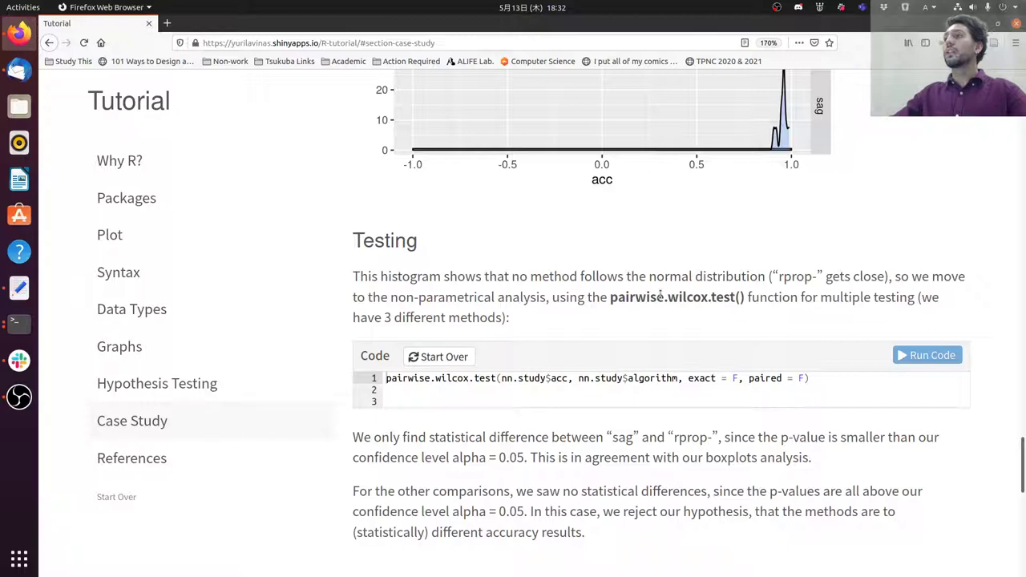
double_click(637, 297)
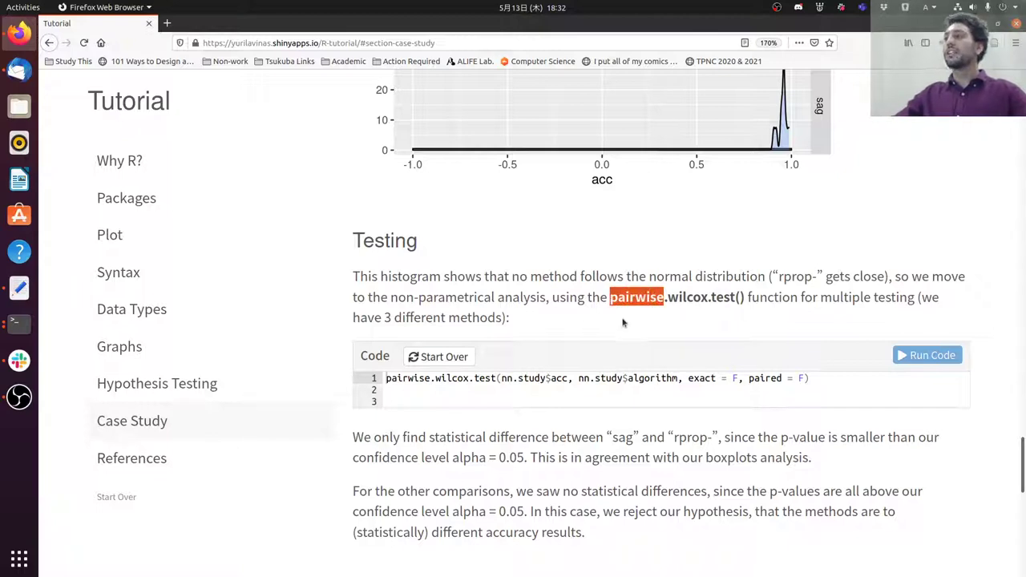
mouse_move(636, 326)
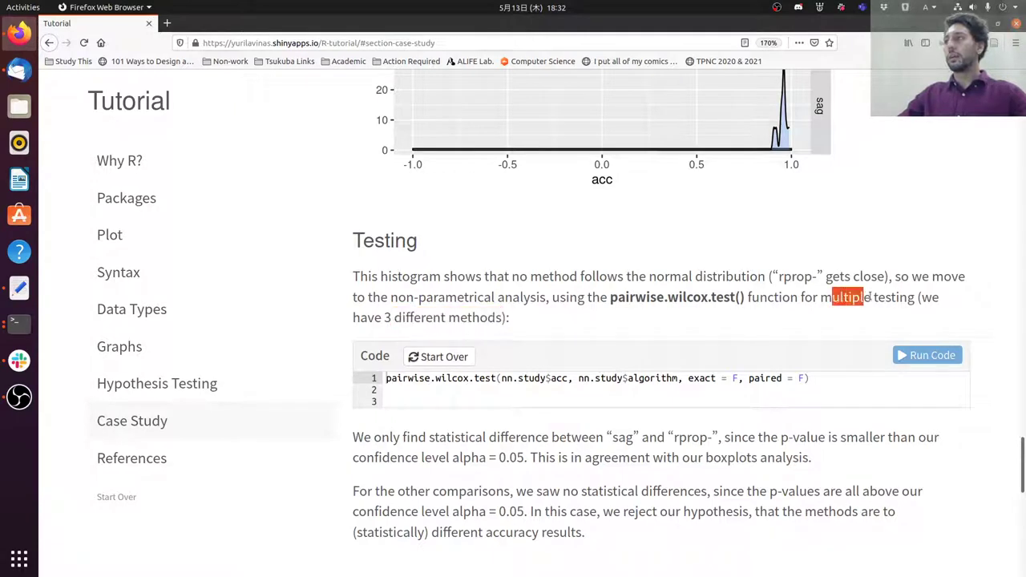
scroll(down, 3)
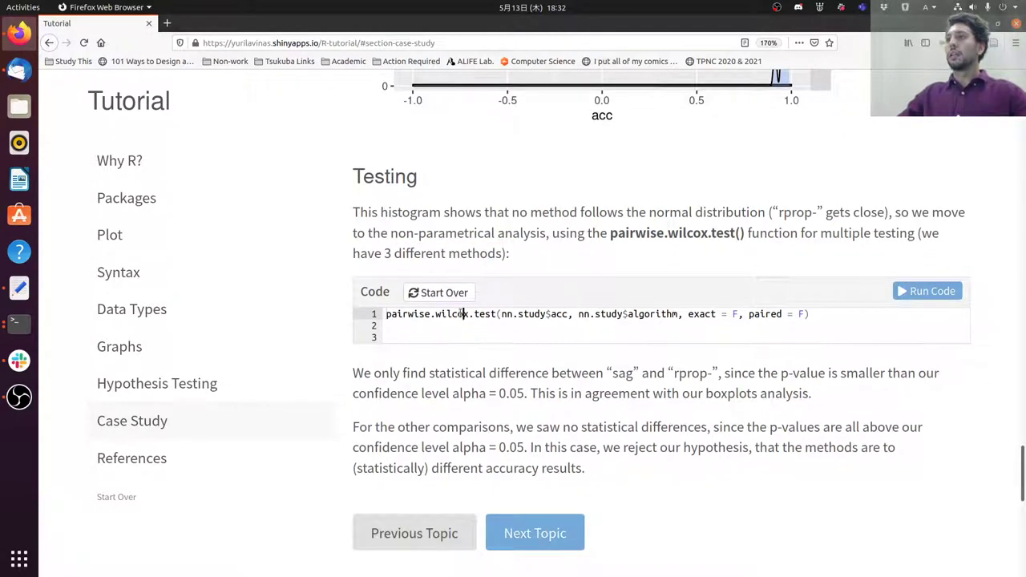
double_click(485, 314)
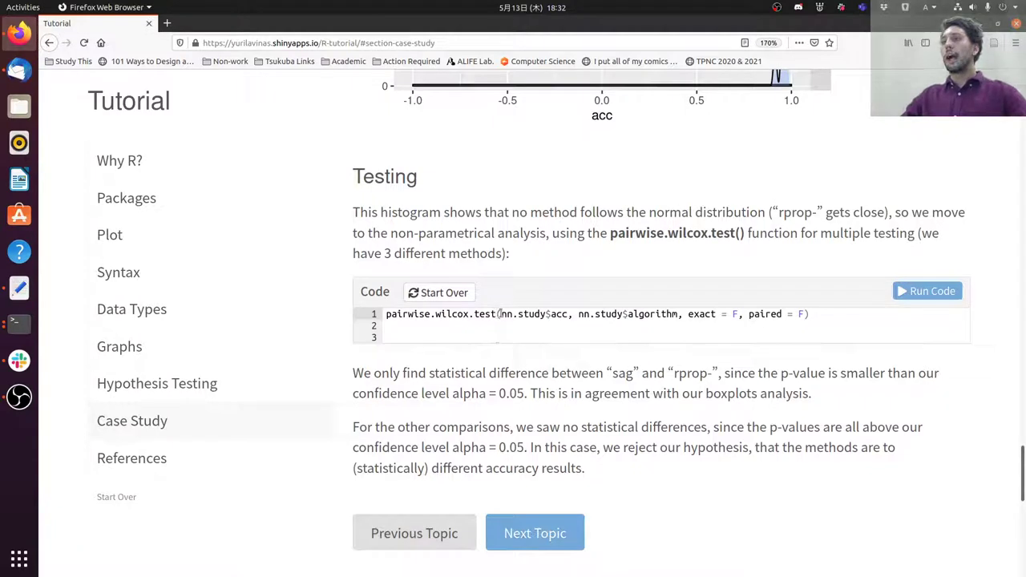
double_click(533, 314)
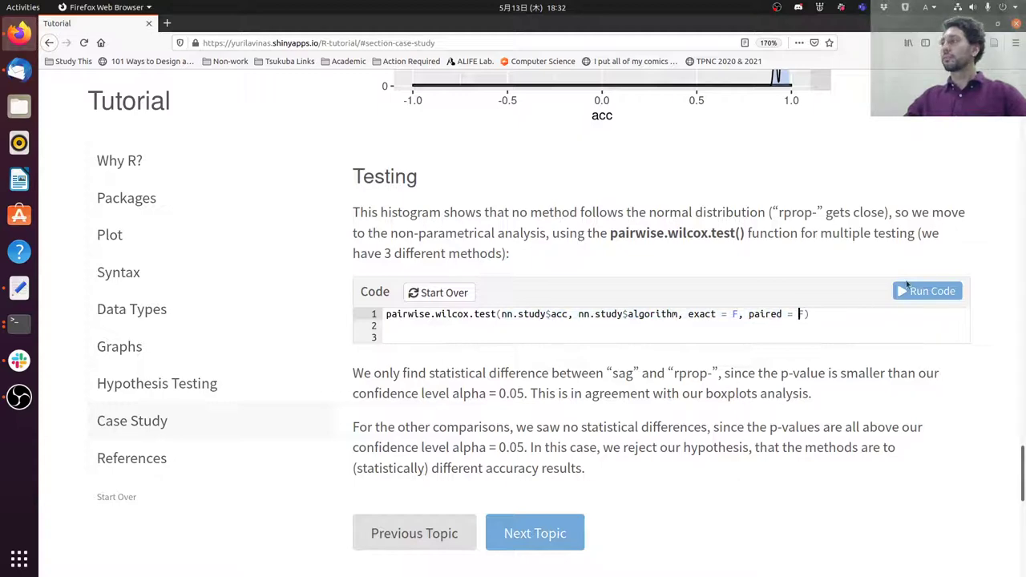
- Run pairwise.wilcox.test and highlight the rprop+ row and the 0.046 sag-vs-rprop- p-value
click(927, 291)
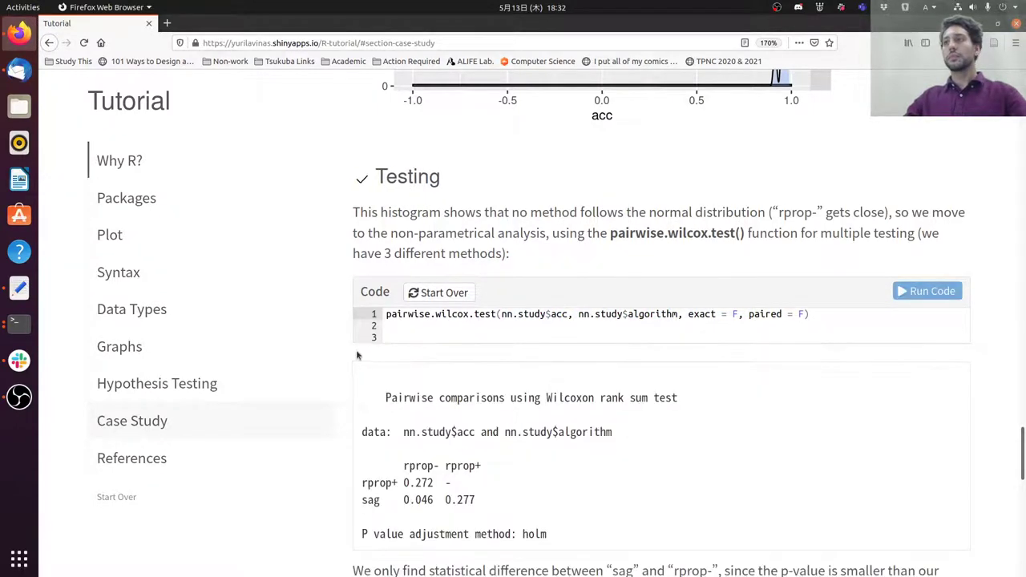
scroll(down, 3)
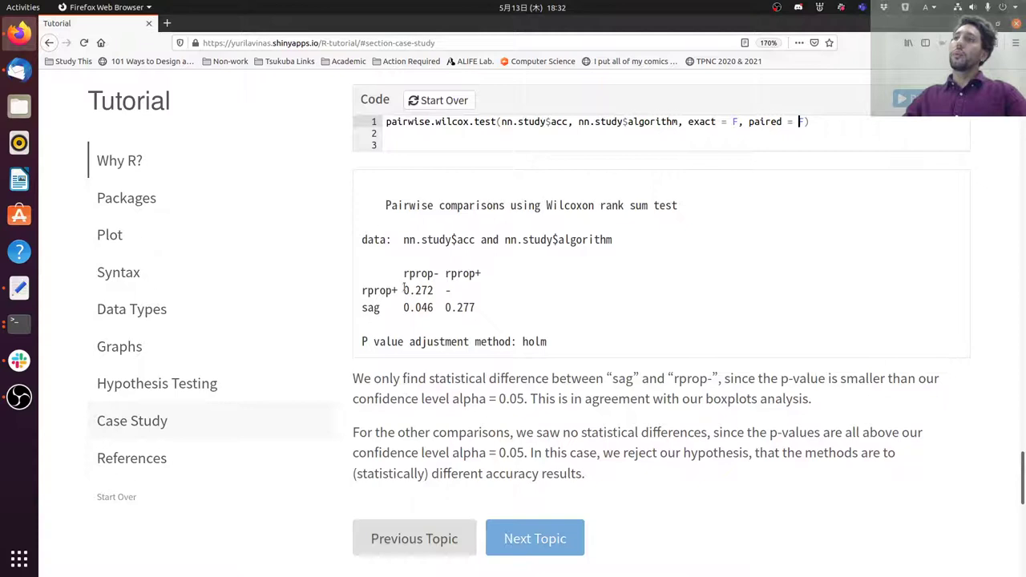
double_click(460, 307)
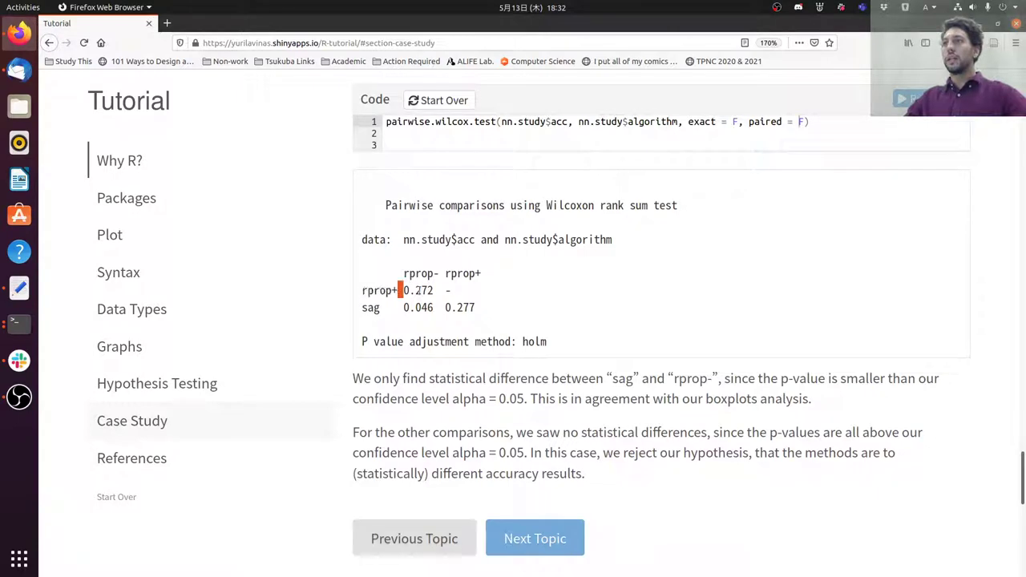
double_click(418, 290)
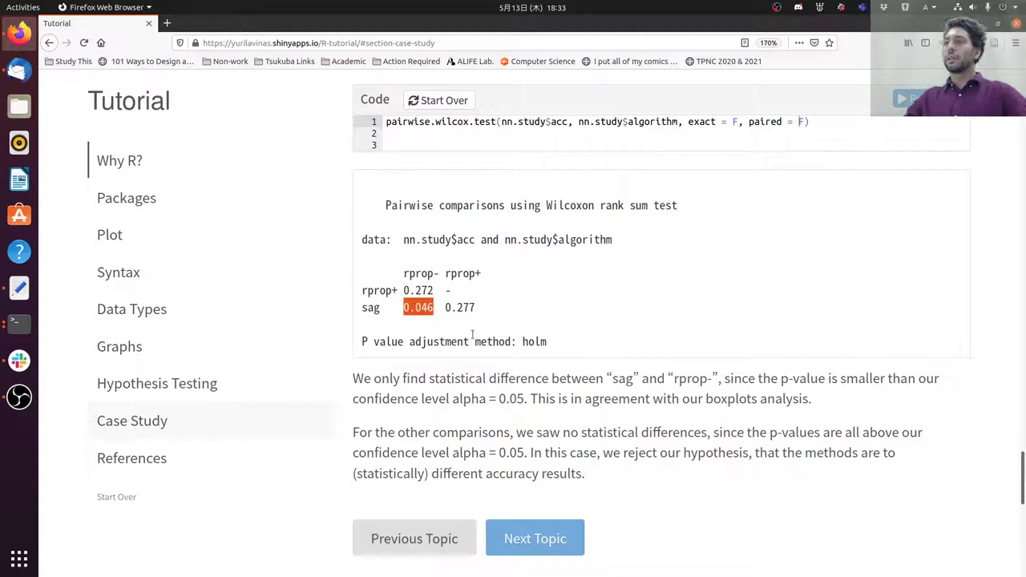
mouse_move(473, 334)
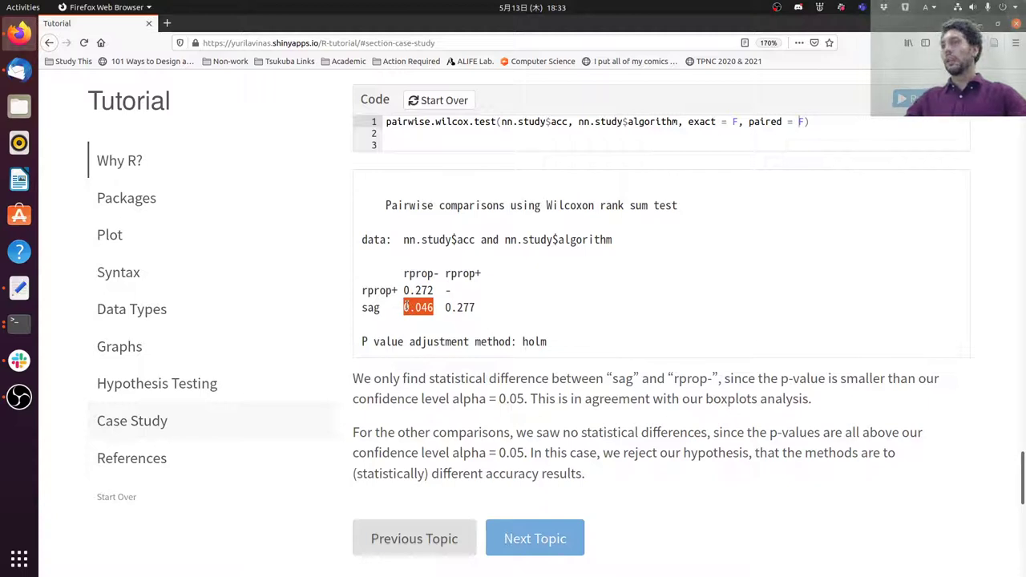
mouse_move(481, 424)
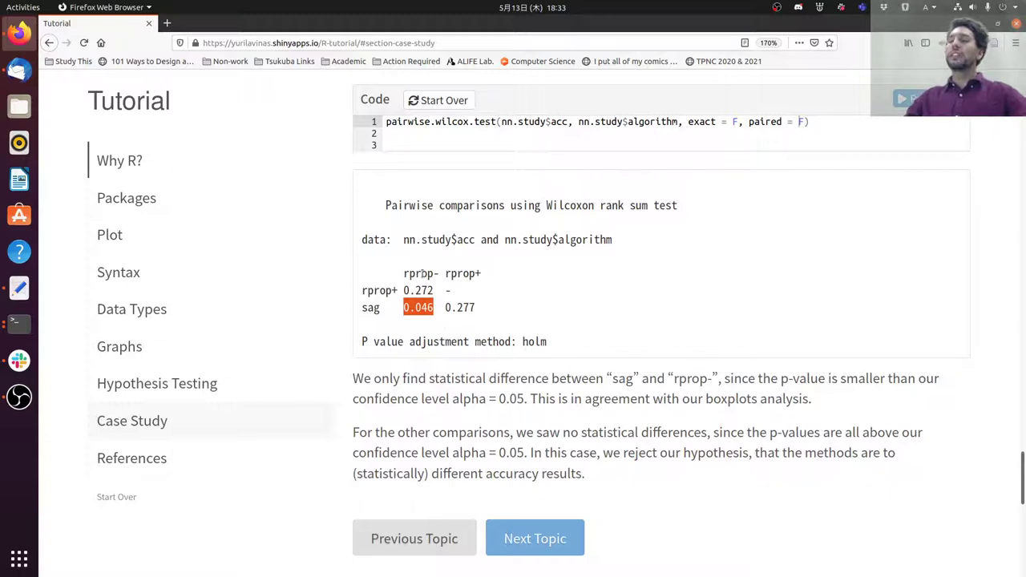
scroll(up, 3)
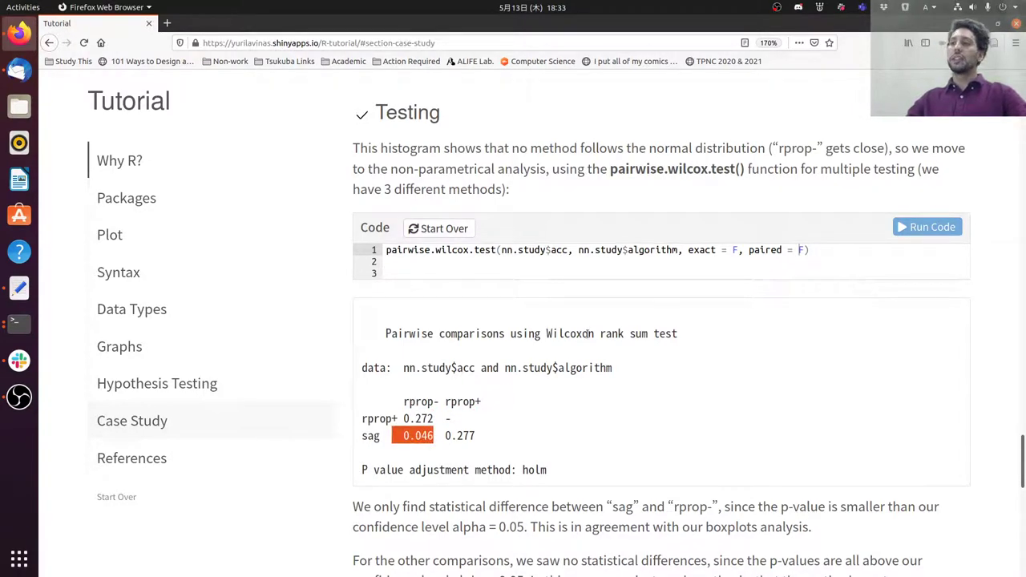
- Scroll up past the density histograms to the accuracy boxplot
scroll(up, 3)
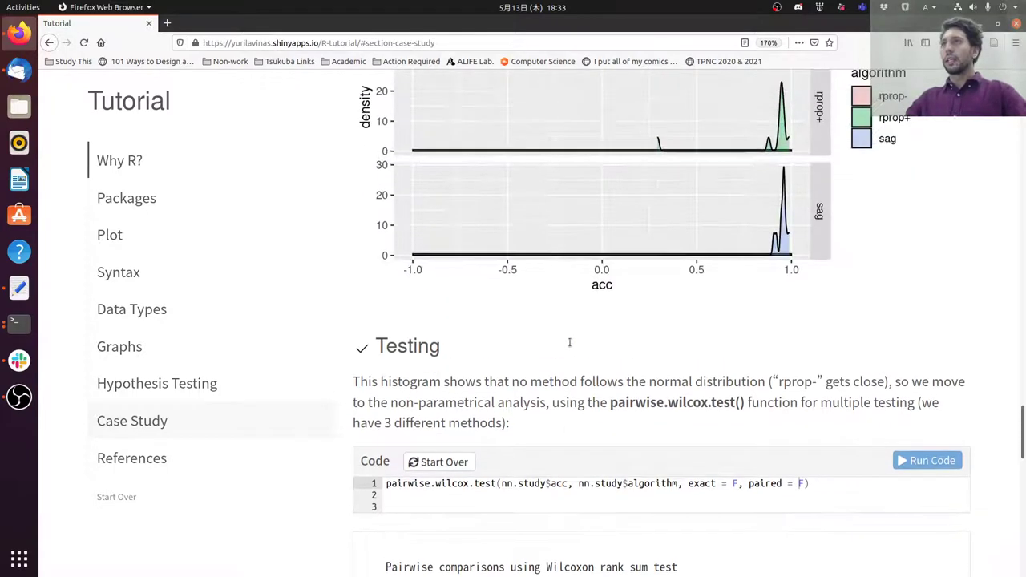
scroll(up, 3)
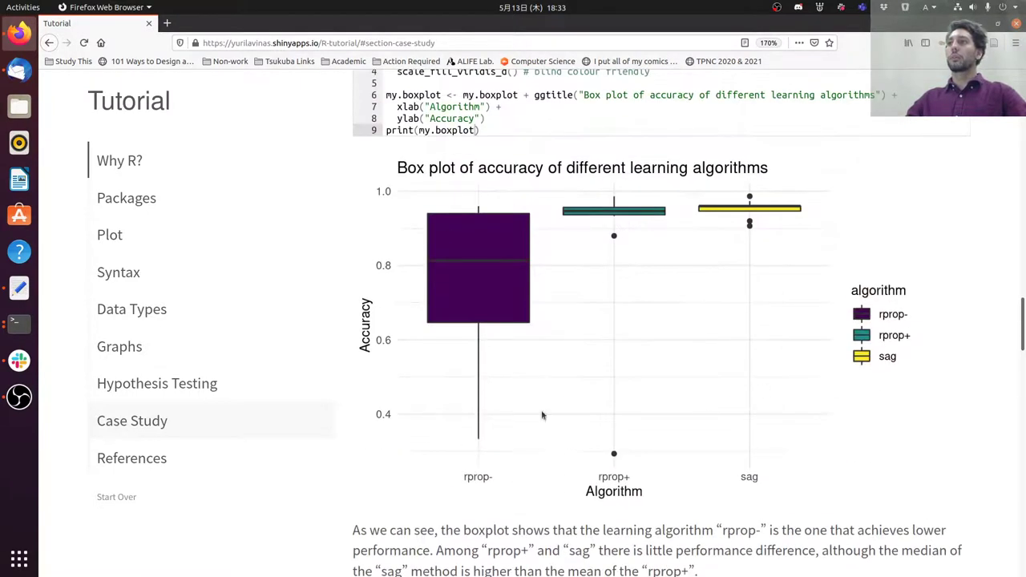
mouse_move(469, 353)
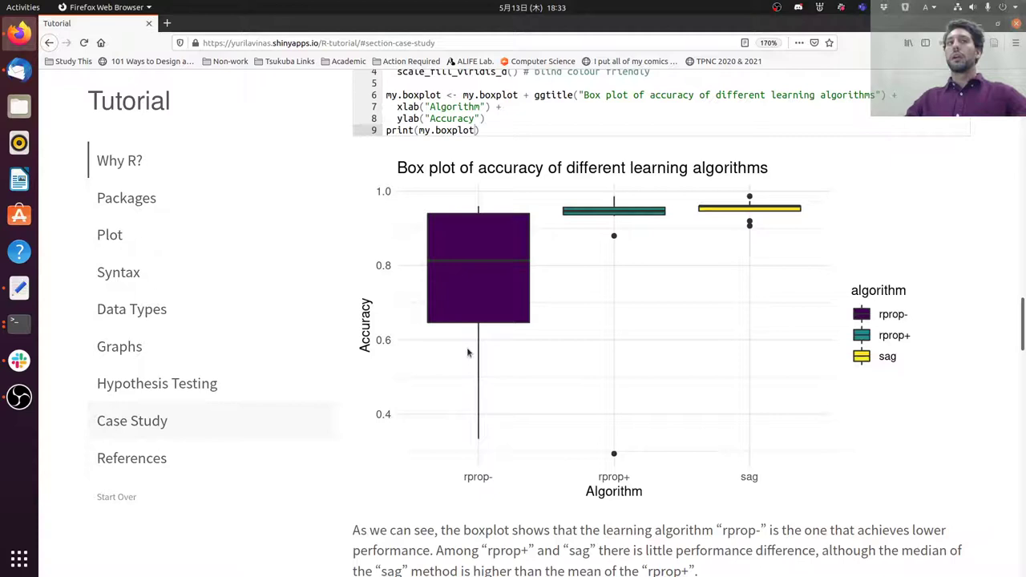
mouse_move(390, 360)
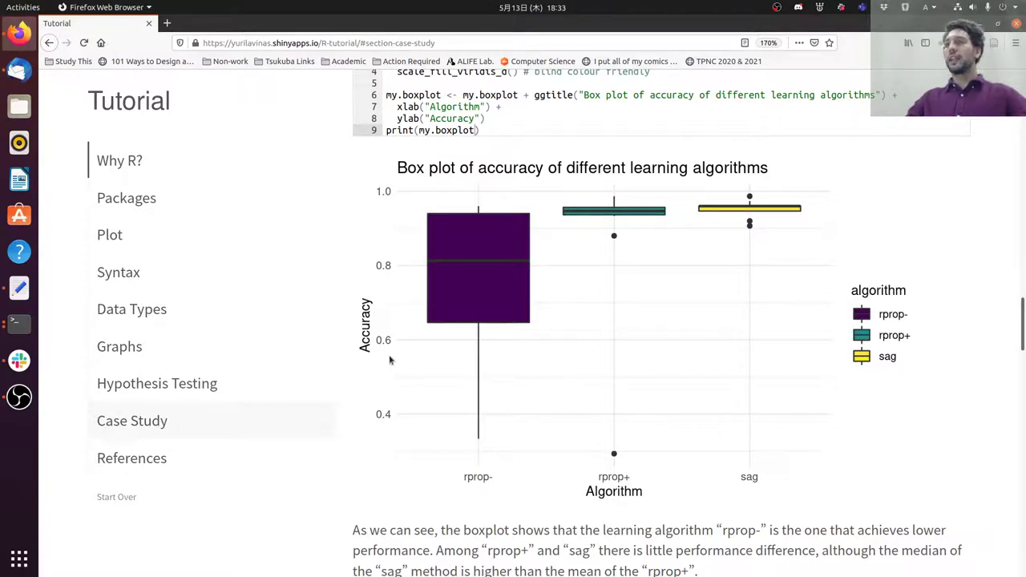